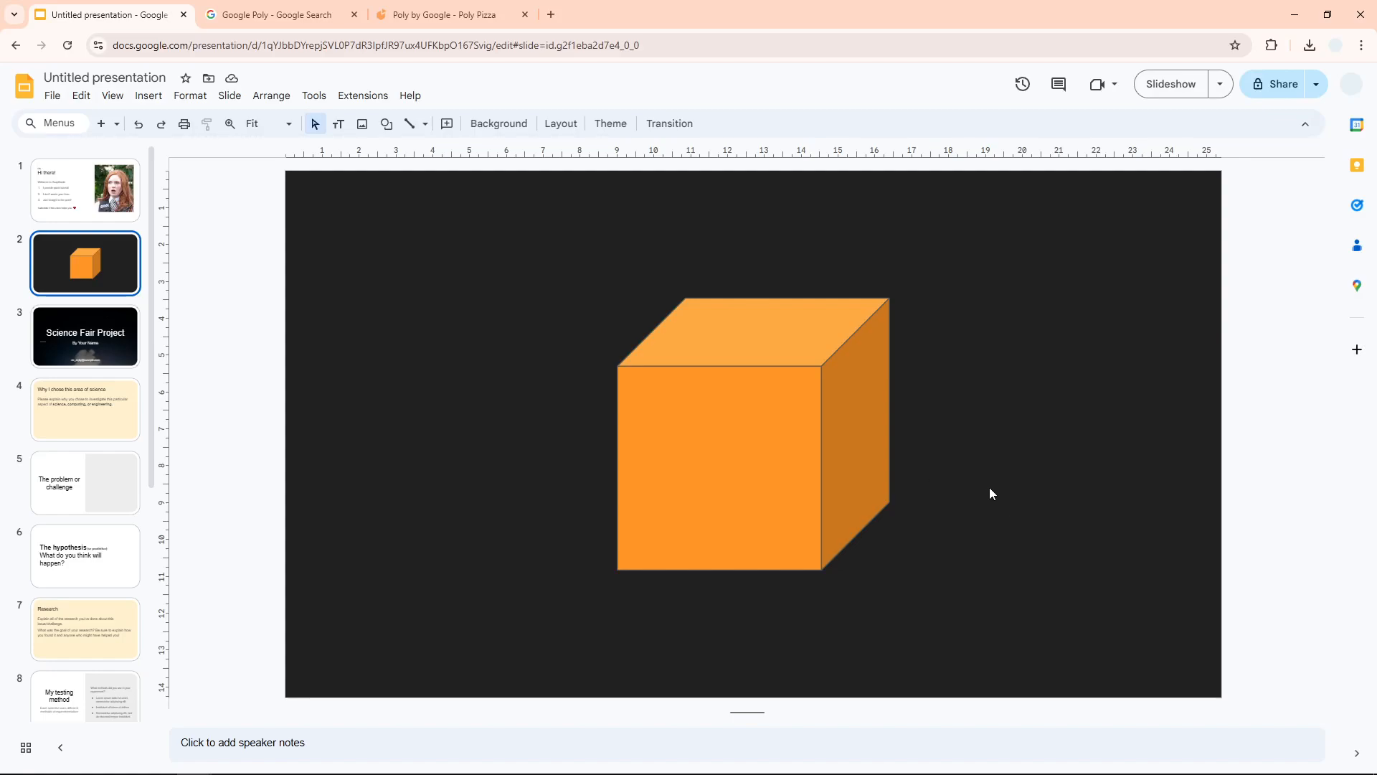
mouse_move(1027, 472)
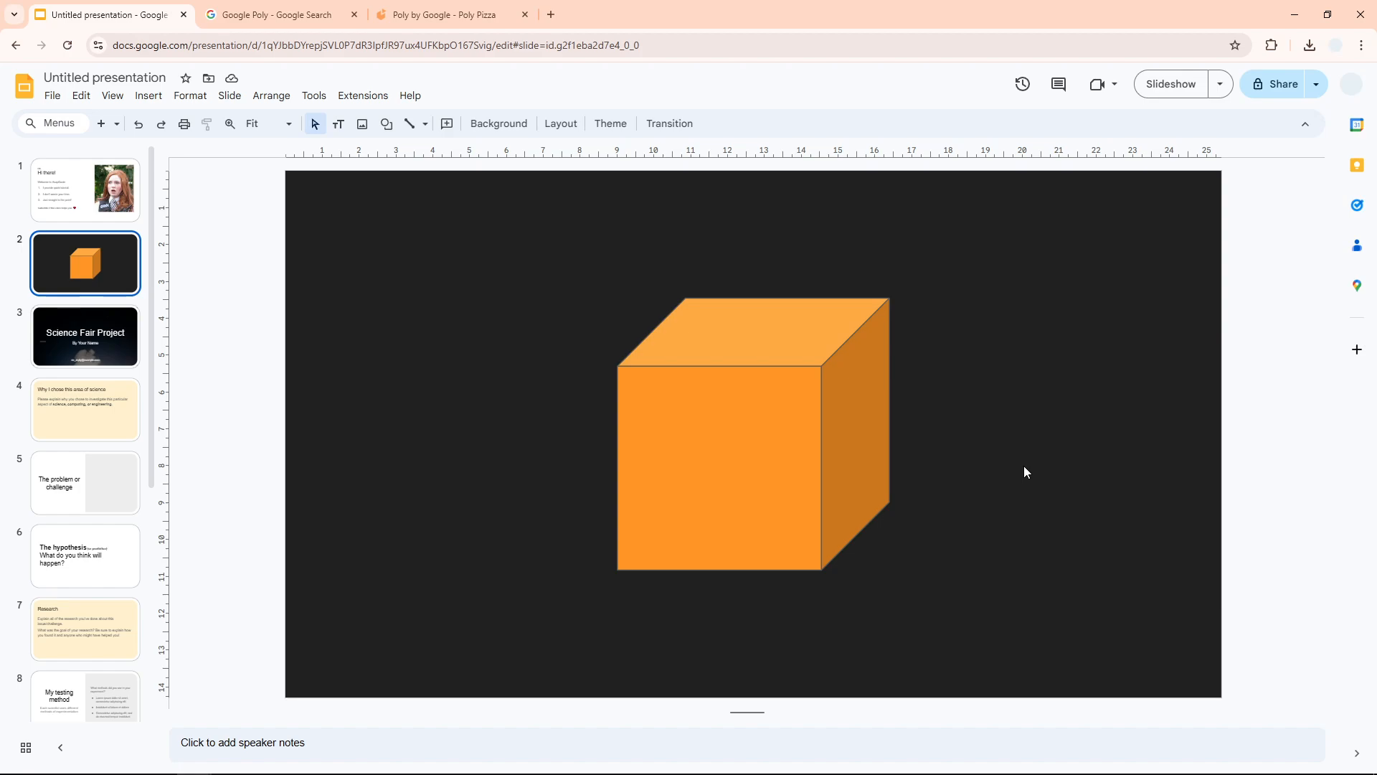
mouse_move(1011, 386)
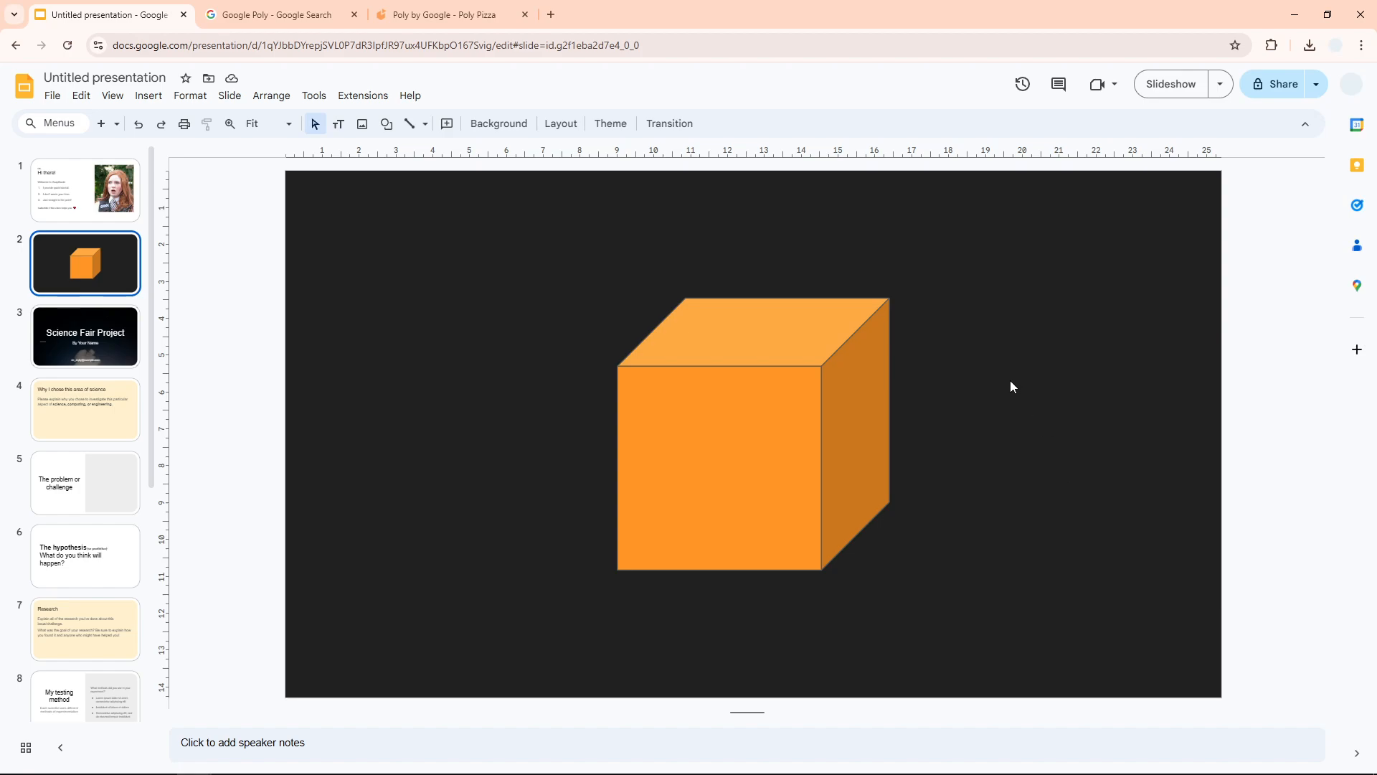
mouse_move(946, 370)
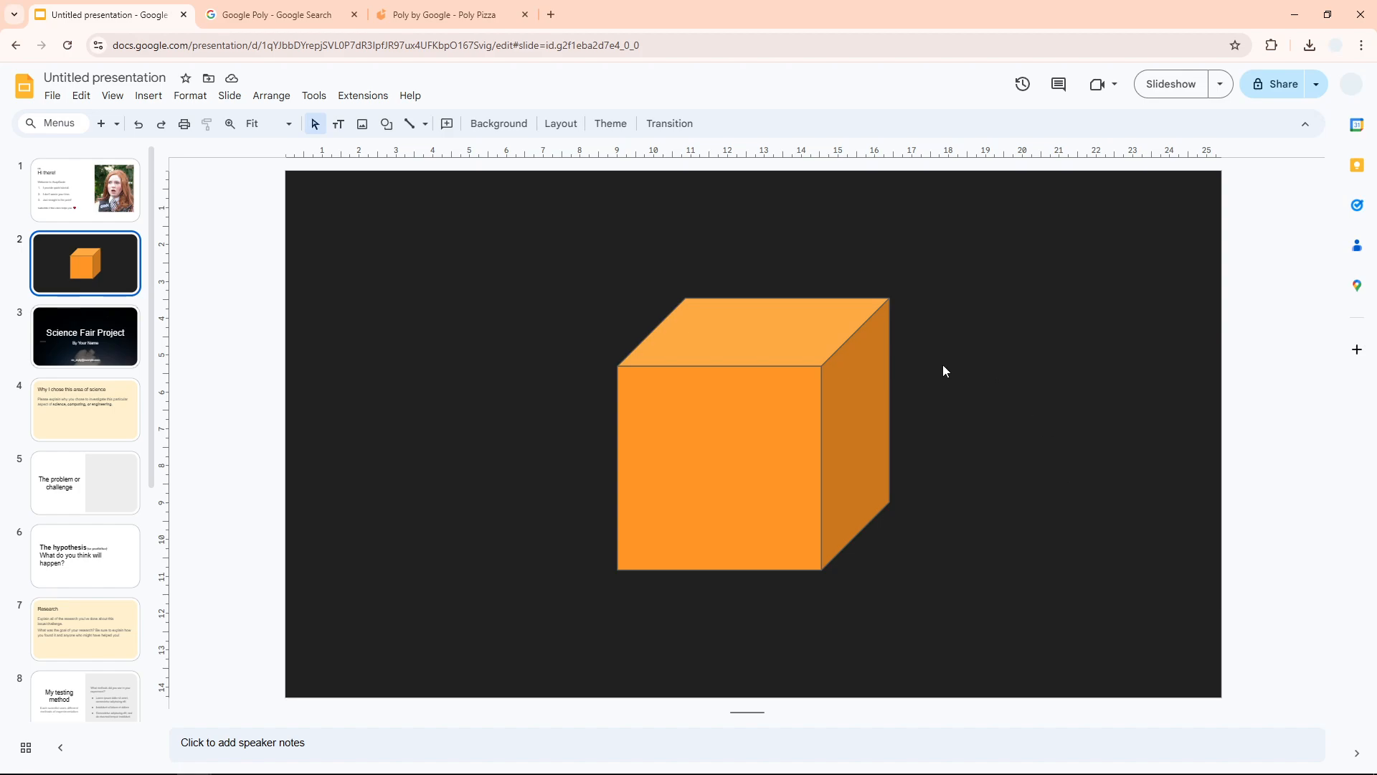
mouse_move(869, 397)
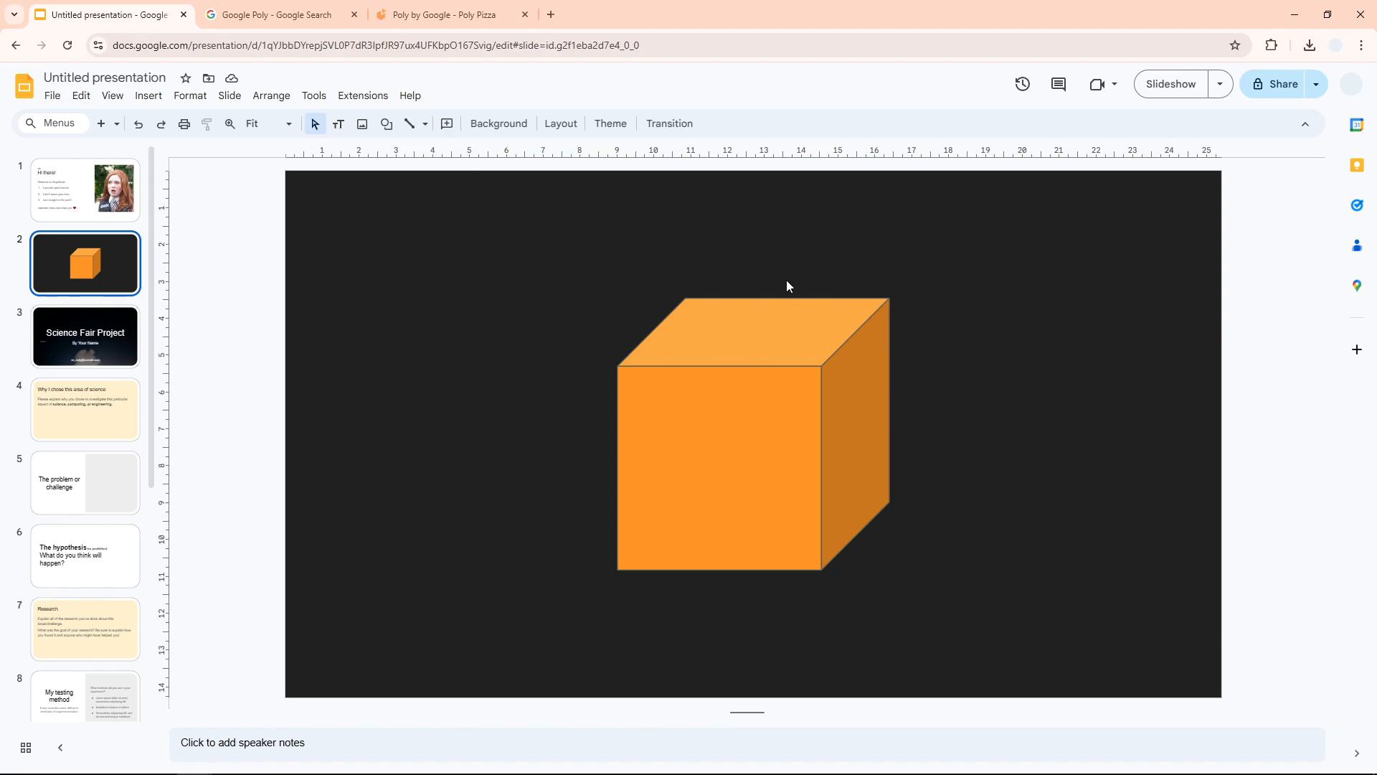
mouse_move(863, 363)
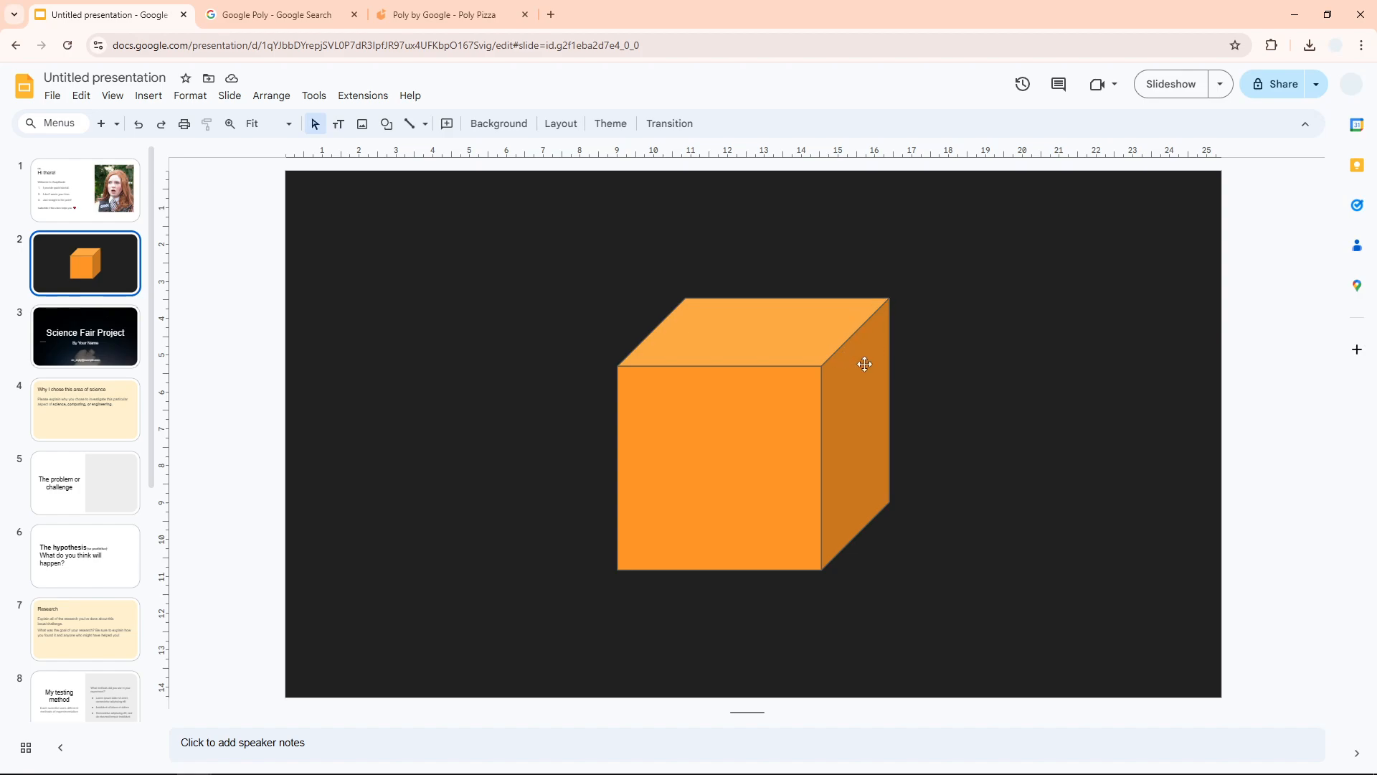
mouse_move(964, 354)
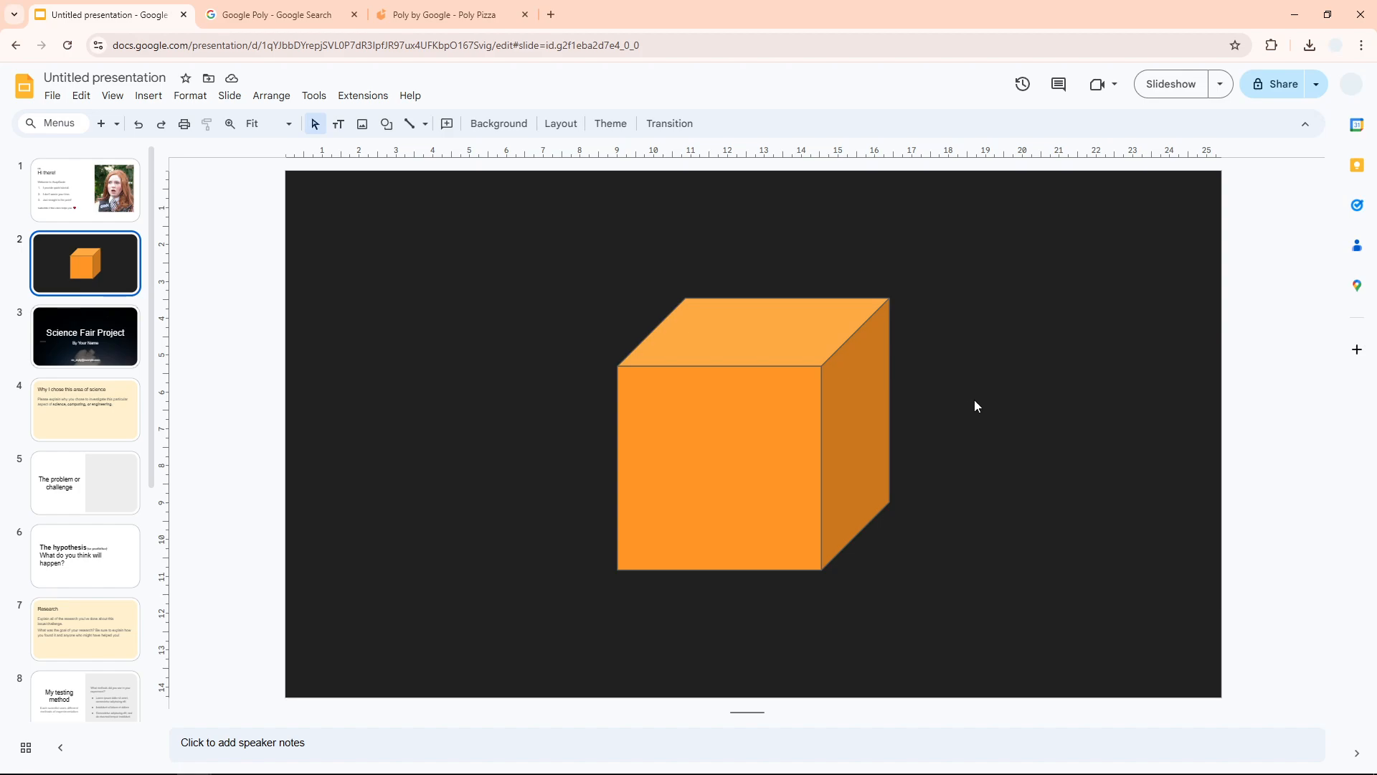
mouse_move(969, 397)
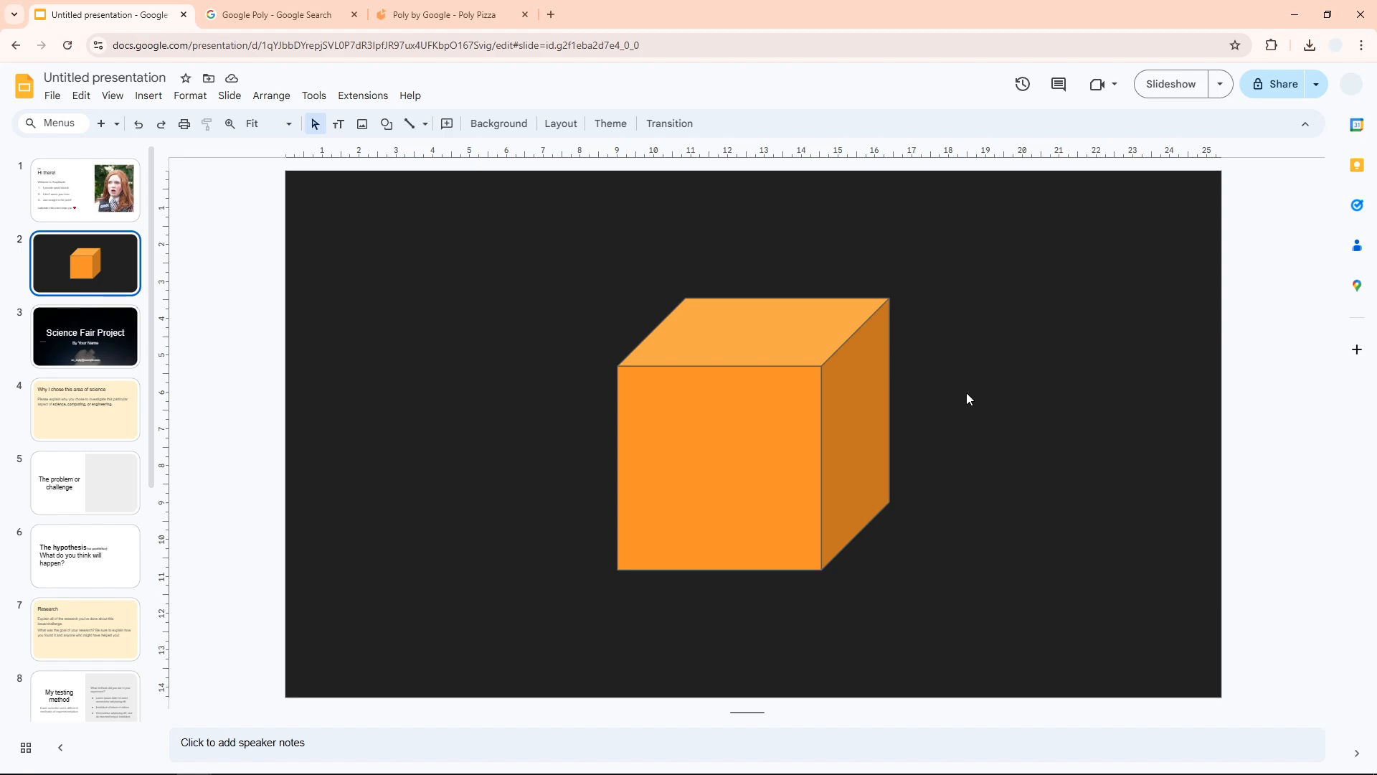
mouse_move(943, 402)
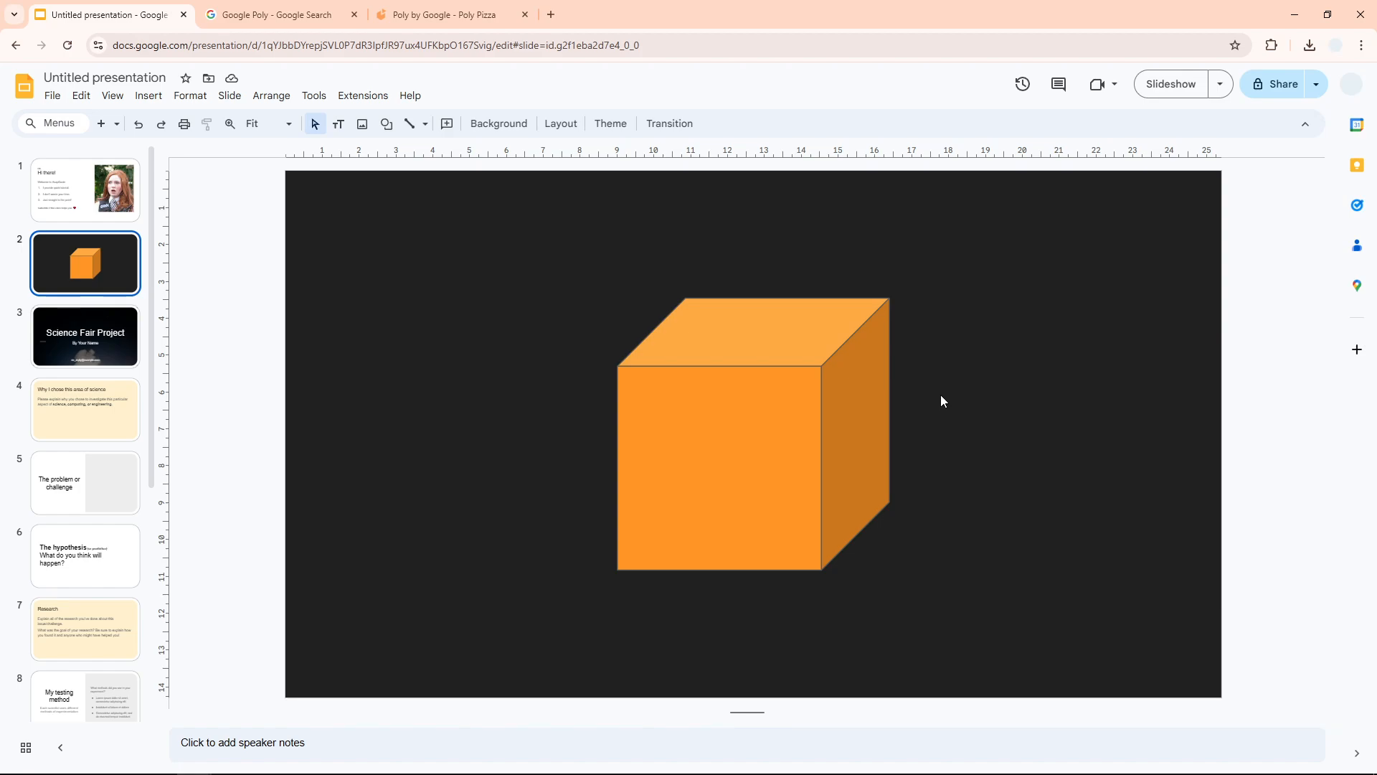
mouse_move(960, 406)
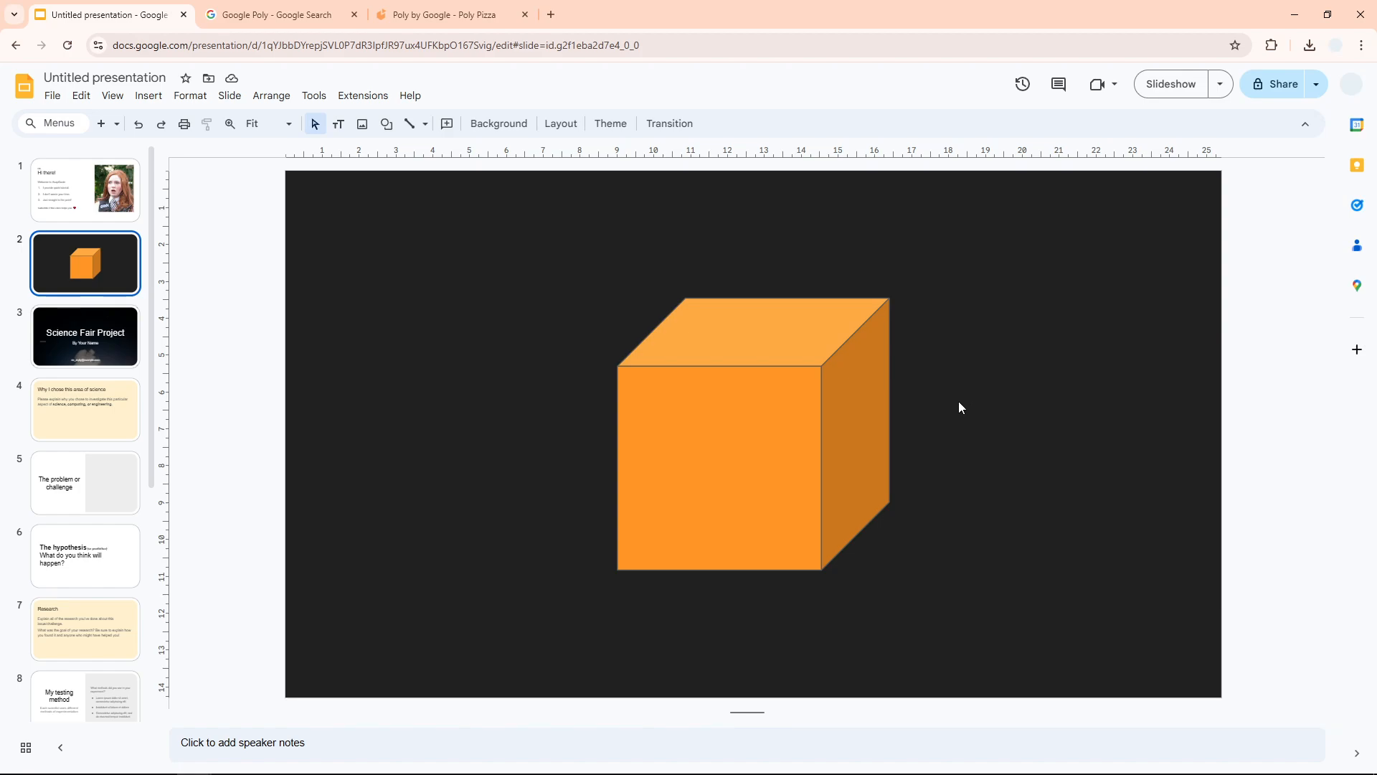
mouse_move(448, 291)
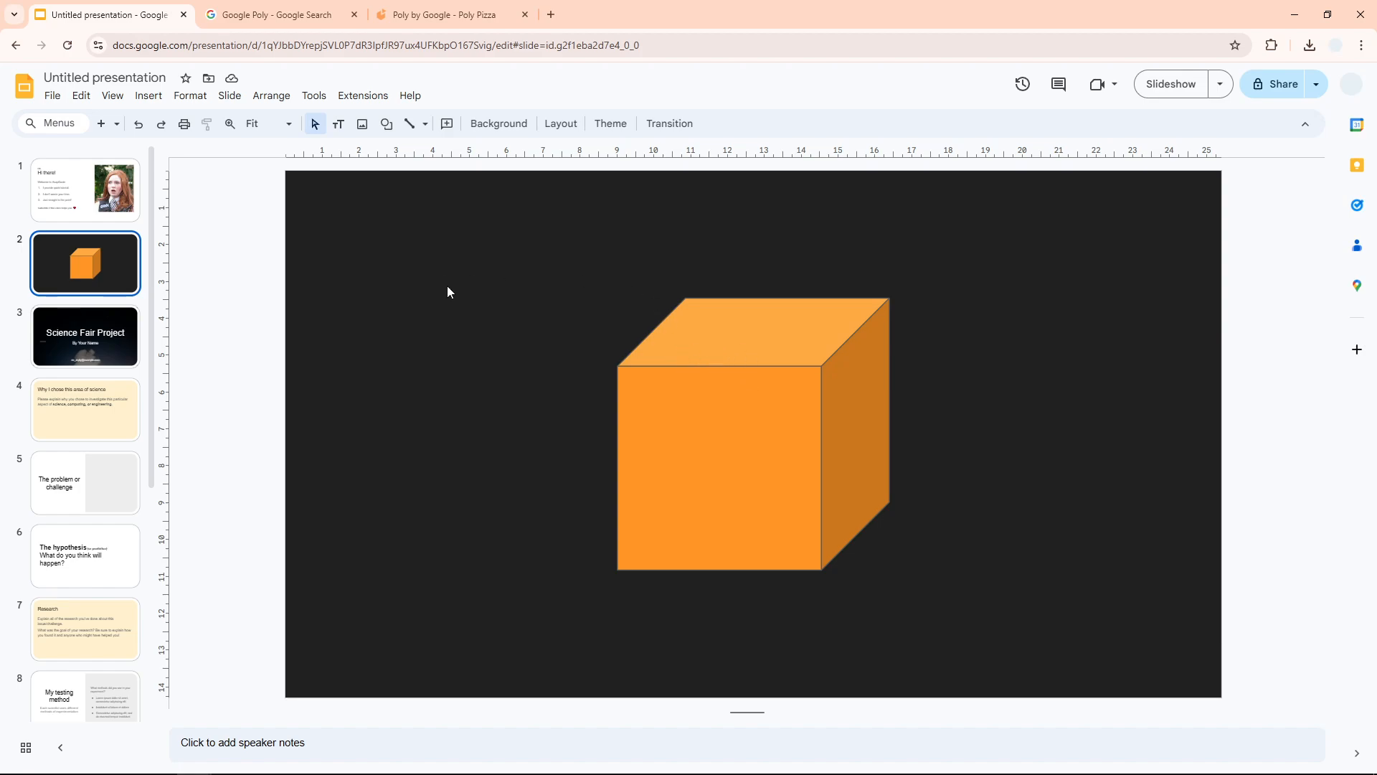
mouse_move(490, 303)
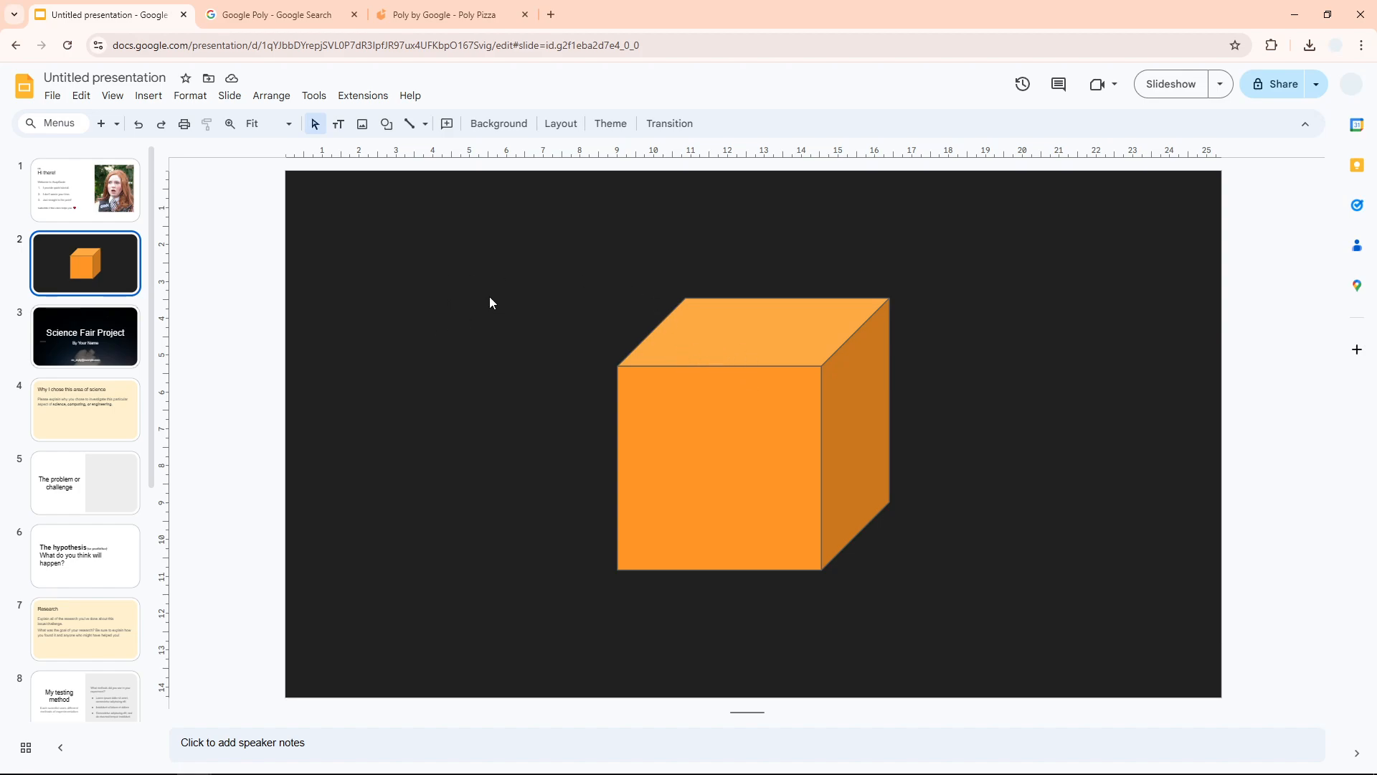
mouse_move(482, 307)
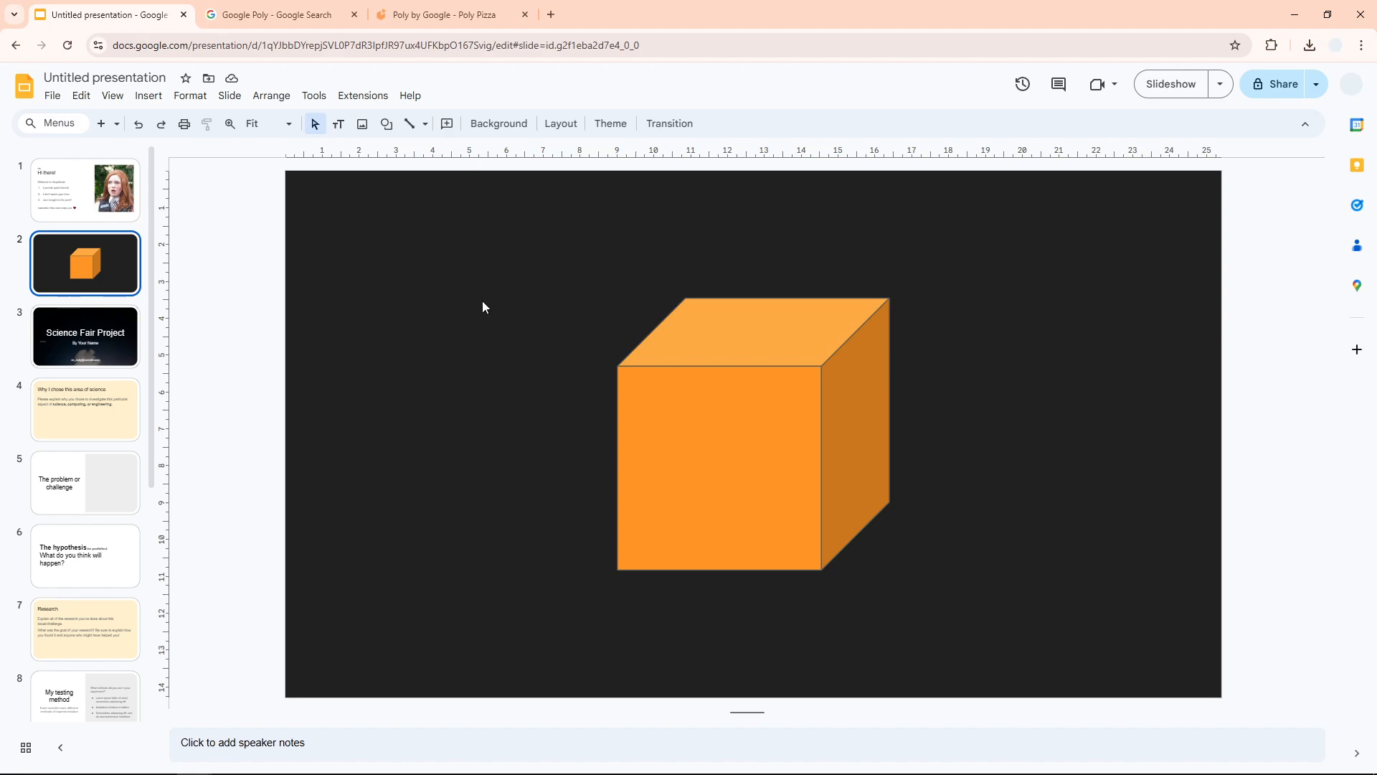
mouse_move(148, 95)
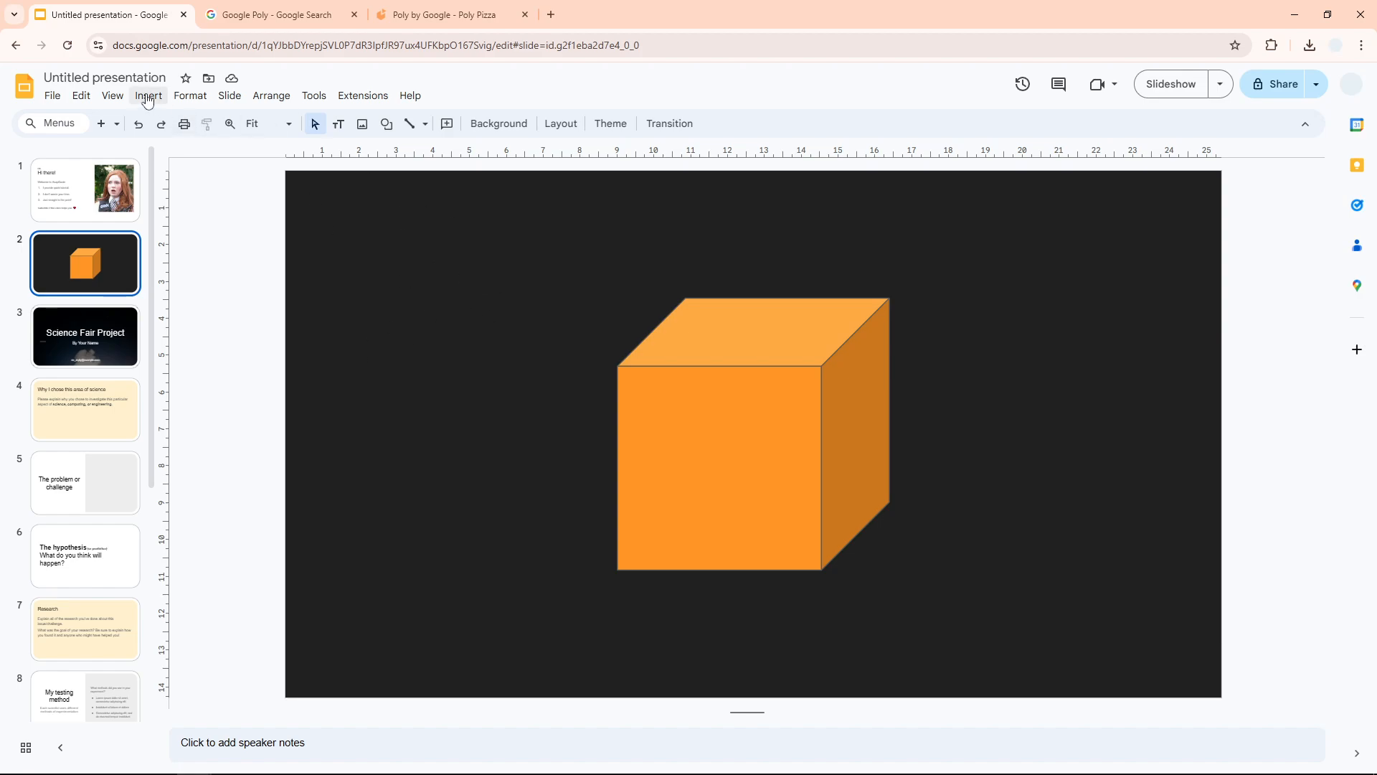
- Bring up the Insert menu to add a cylinder shape beside the cube
click(148, 96)
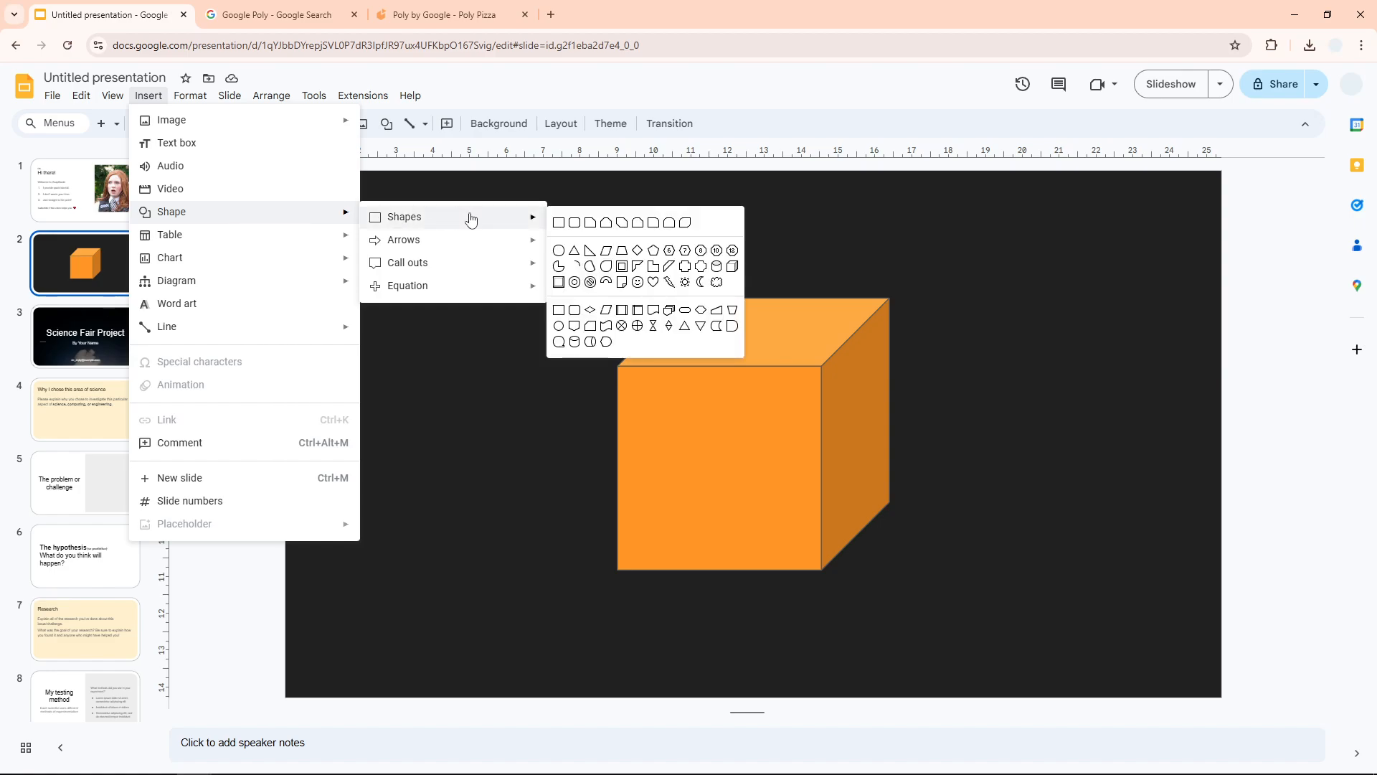
mouse_move(699, 271)
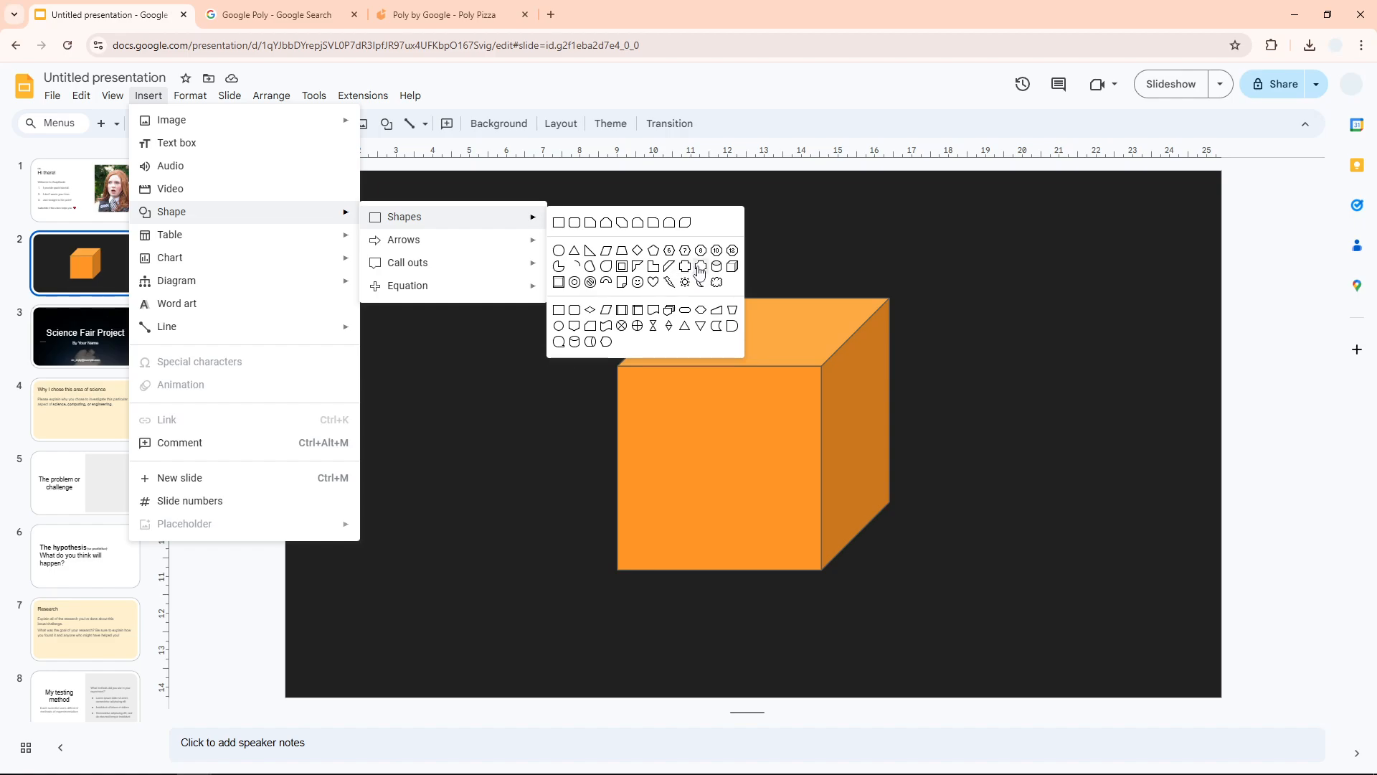
mouse_move(827, 436)
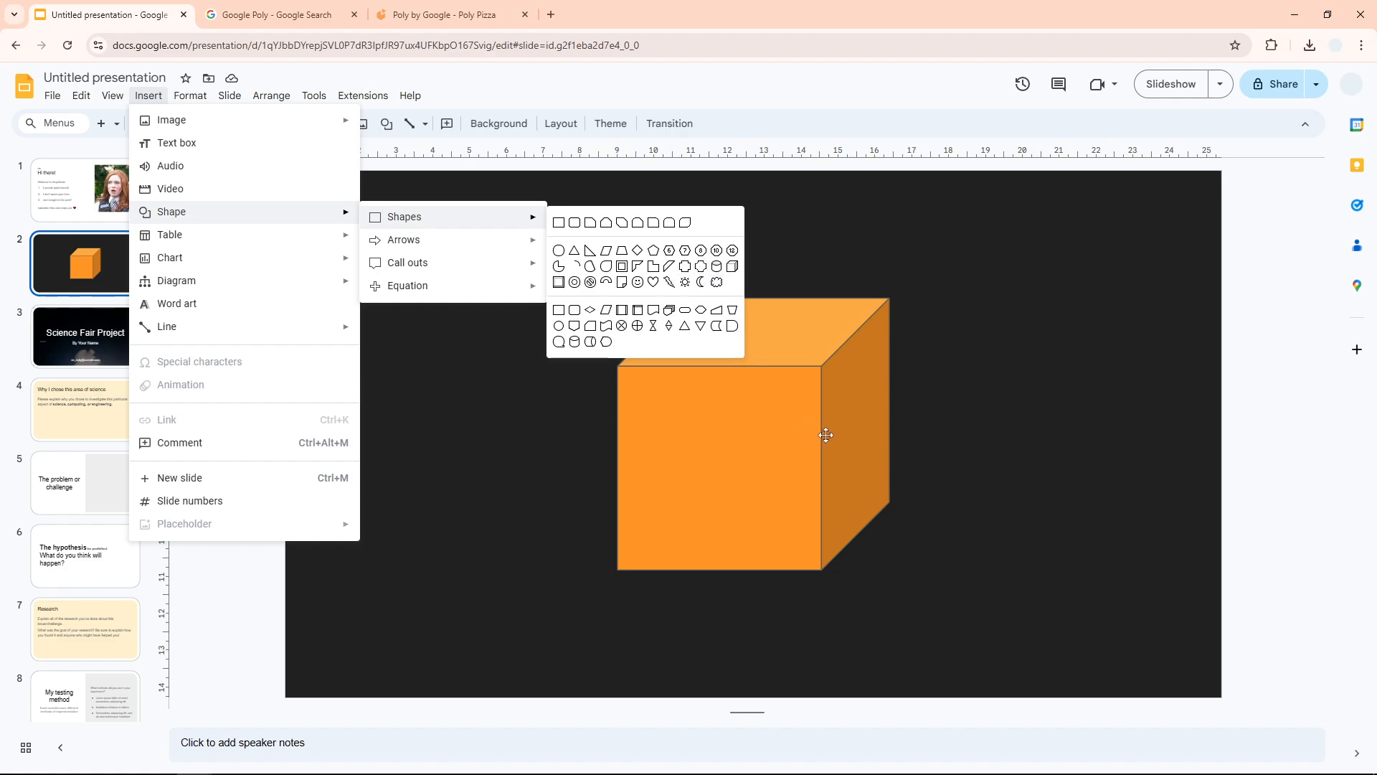
mouse_move(715, 273)
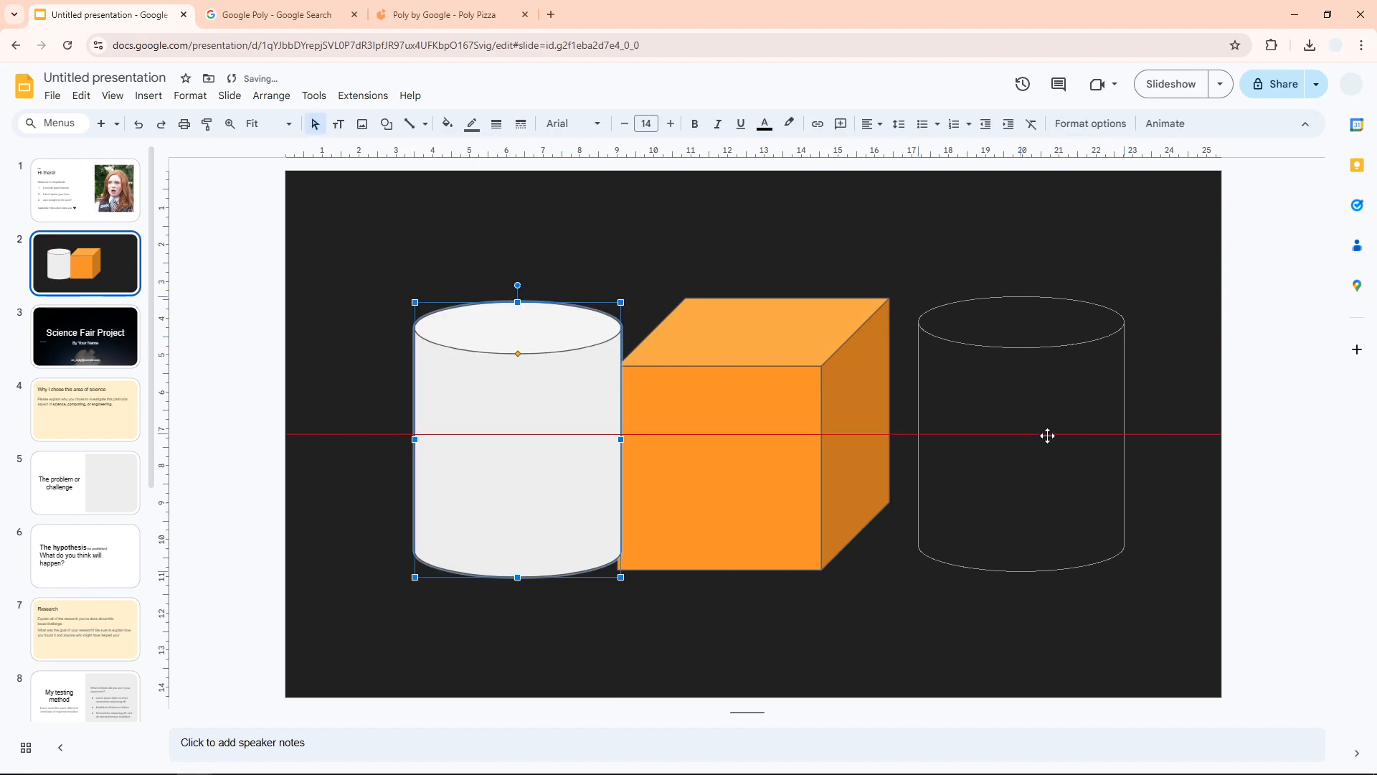
- Move the white cylinder to the right of the cube, then delete it from the slide
drag(518, 439, 1020, 433)
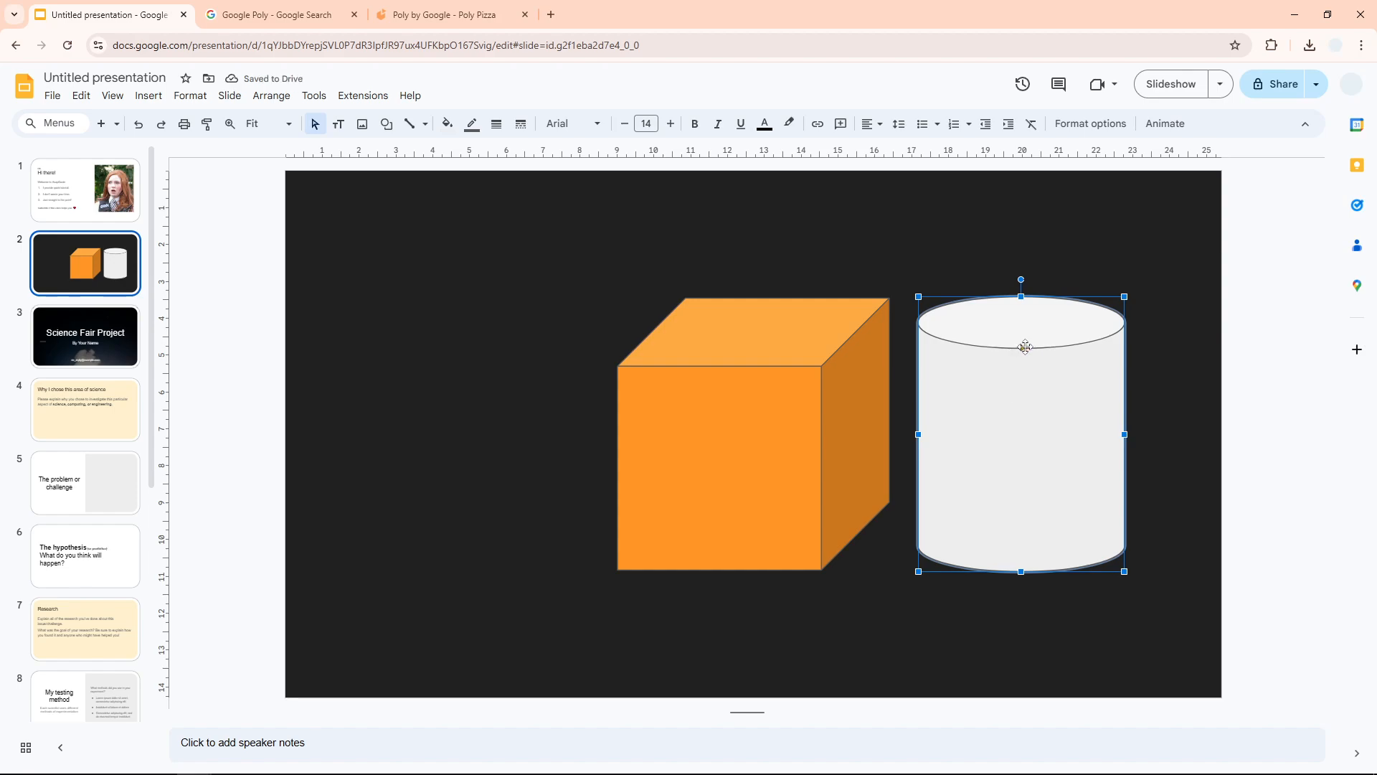
drag(1024, 346, 1027, 370)
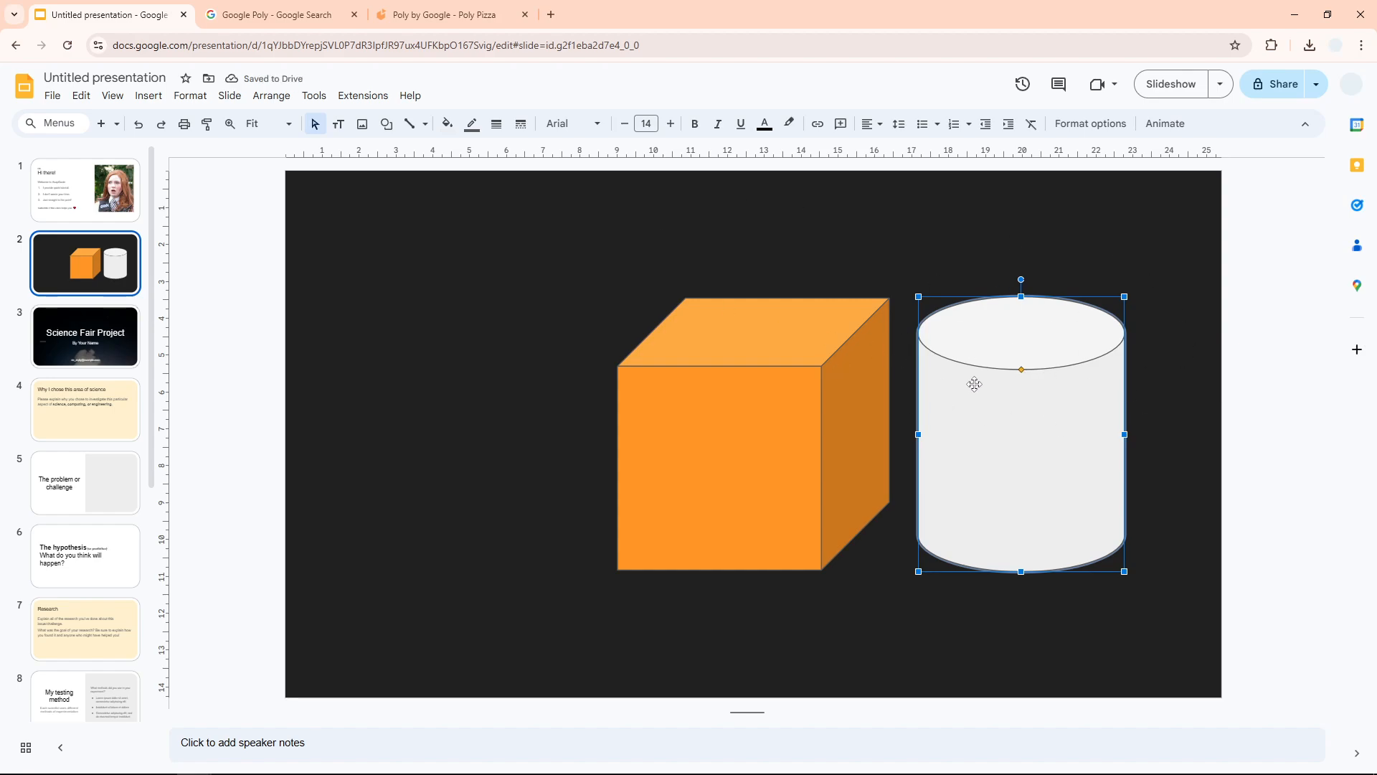
mouse_move(781, 384)
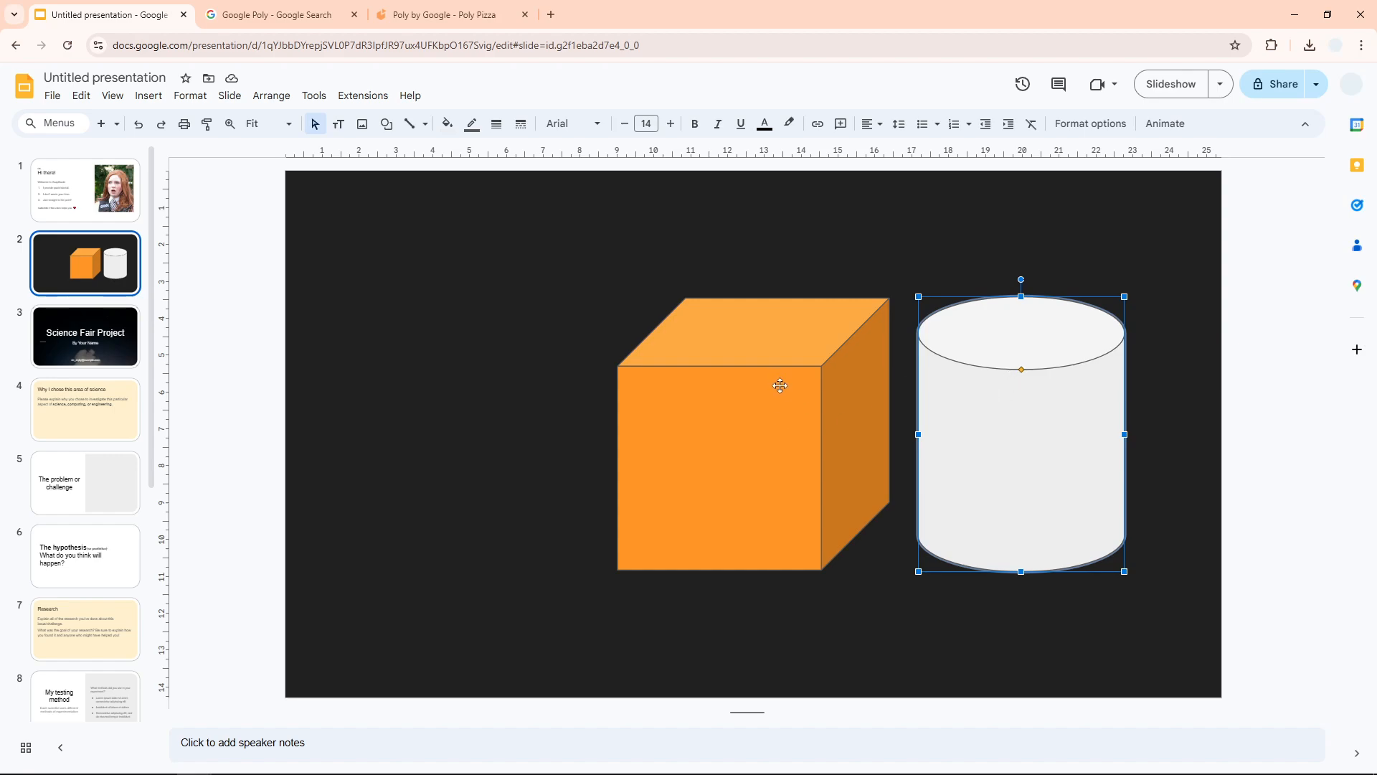
mouse_move(770, 389)
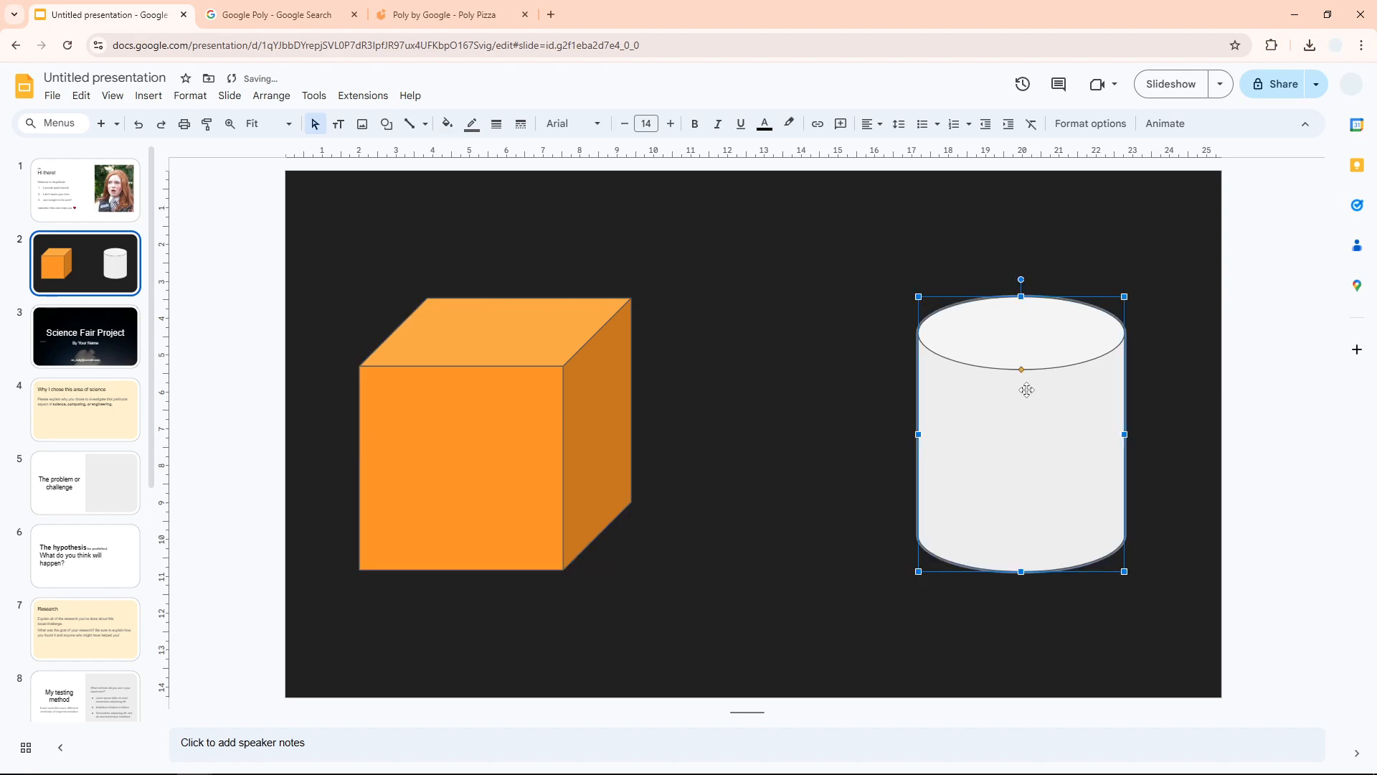
mouse_move(624, 392)
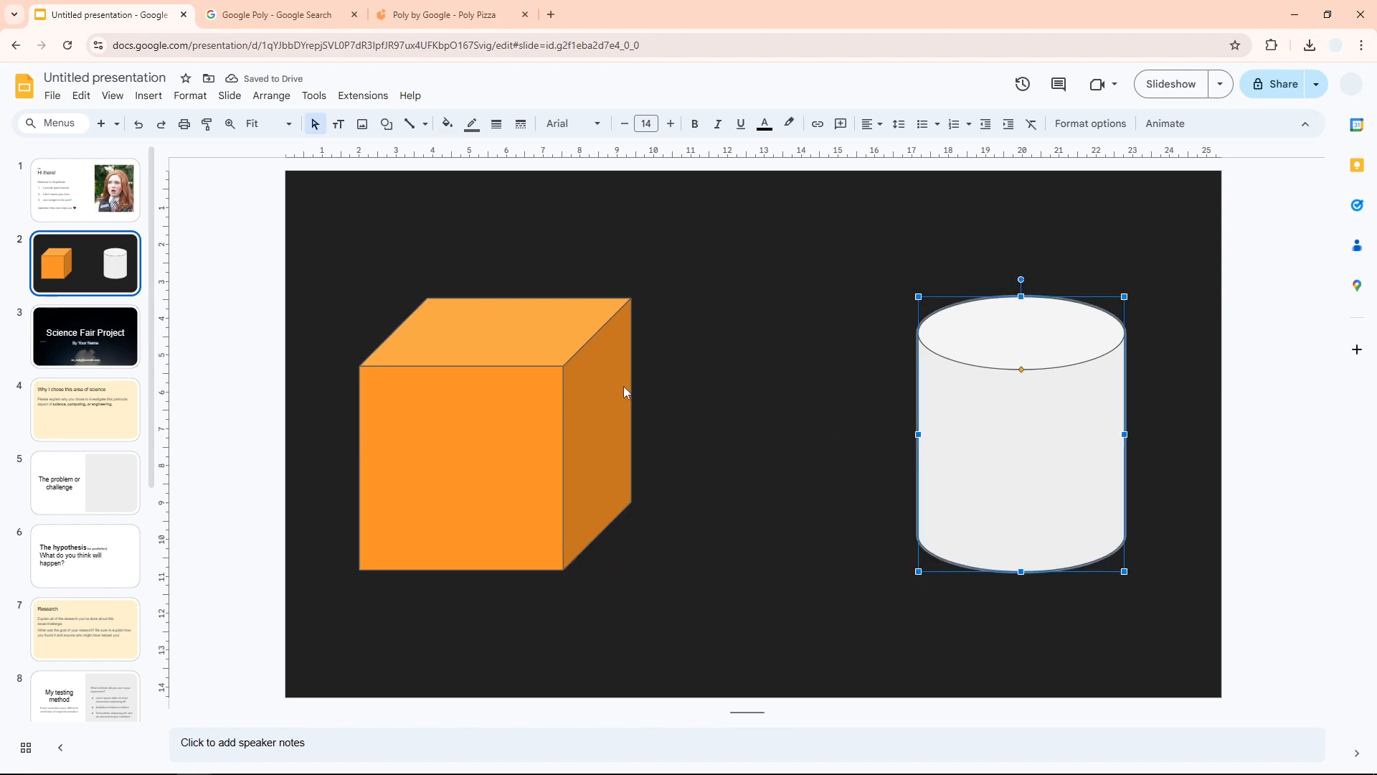
mouse_move(864, 355)
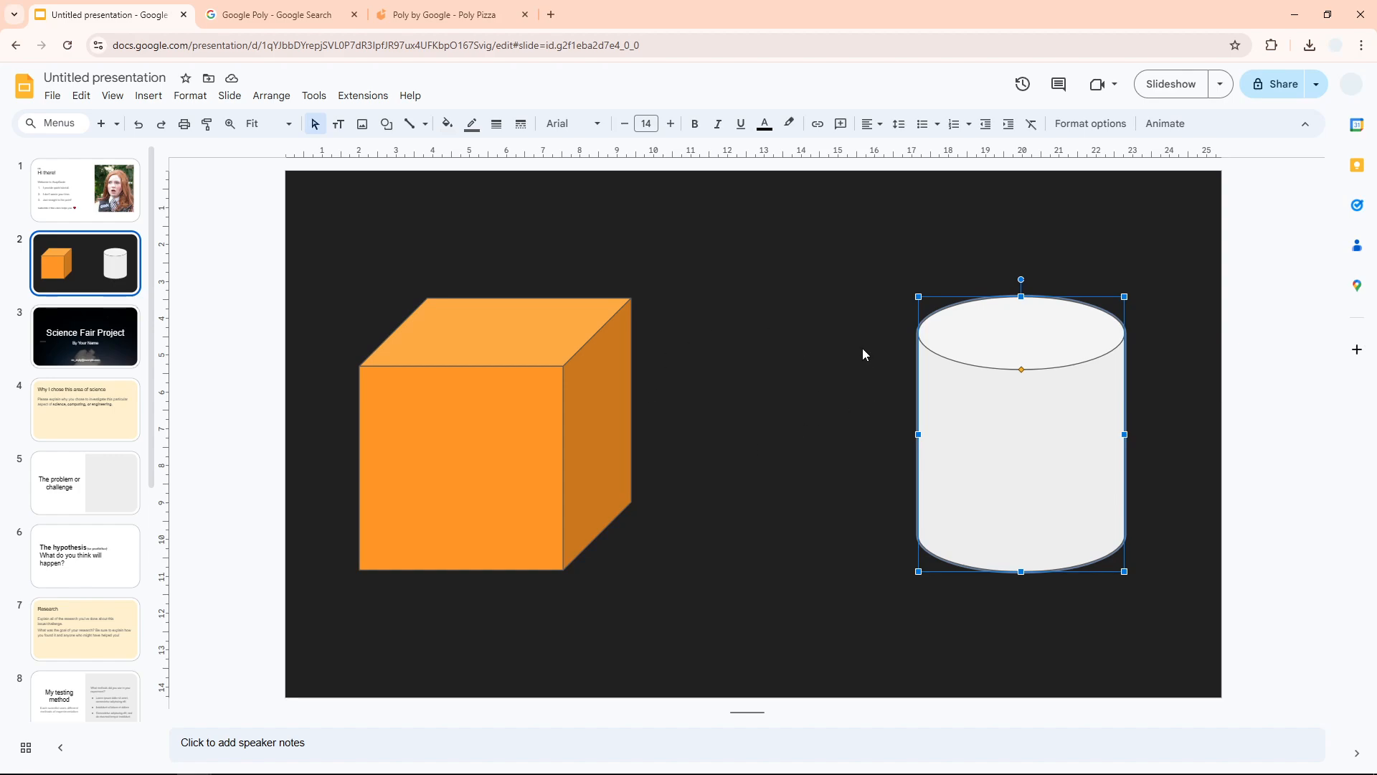
mouse_move(865, 355)
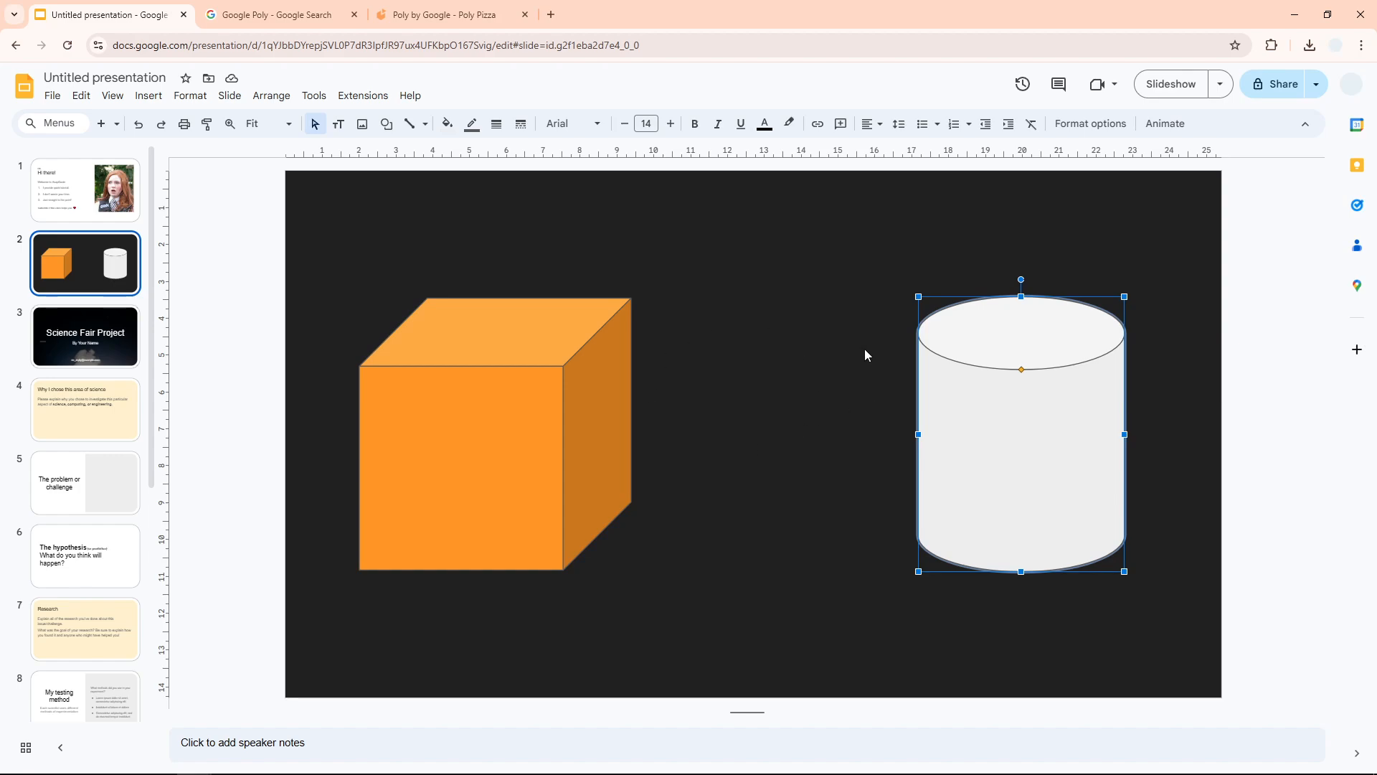
mouse_move(866, 350)
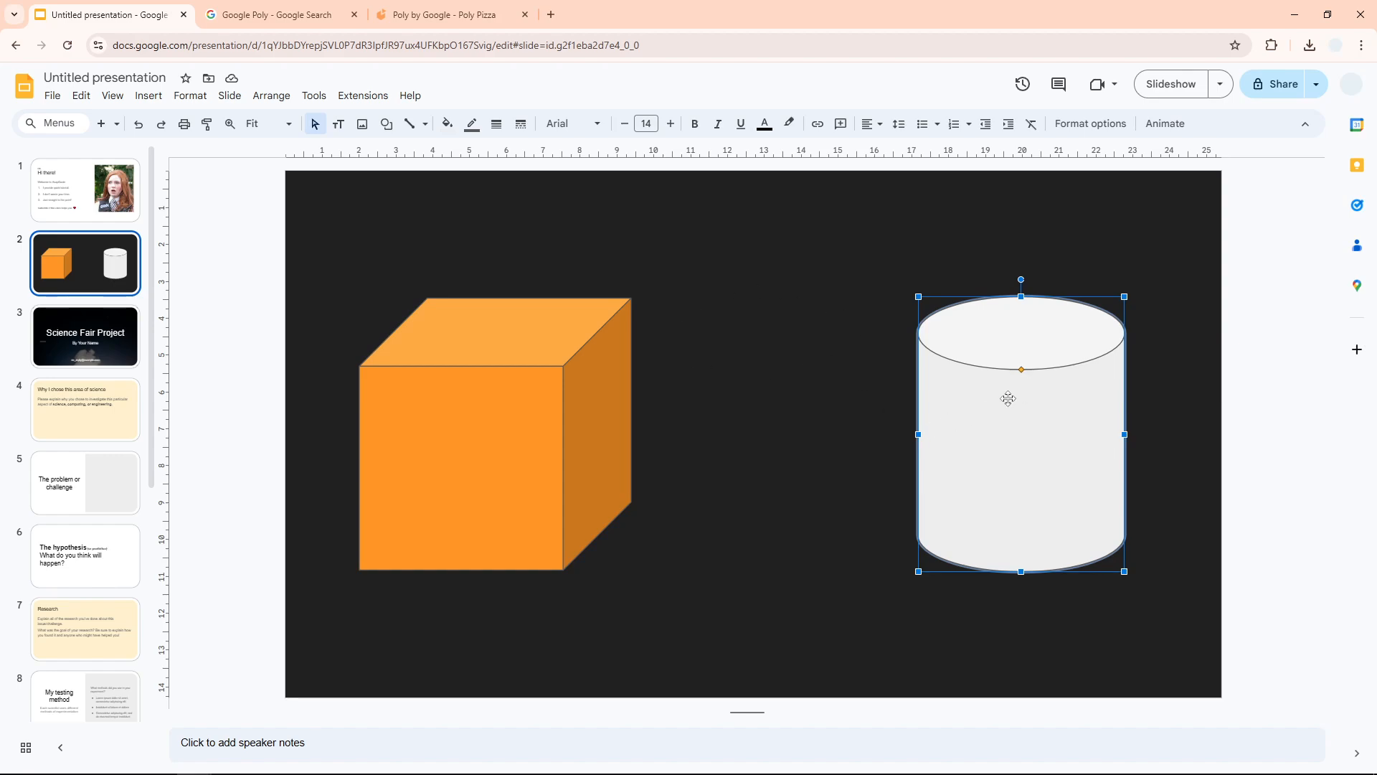
right_click(1008, 397)
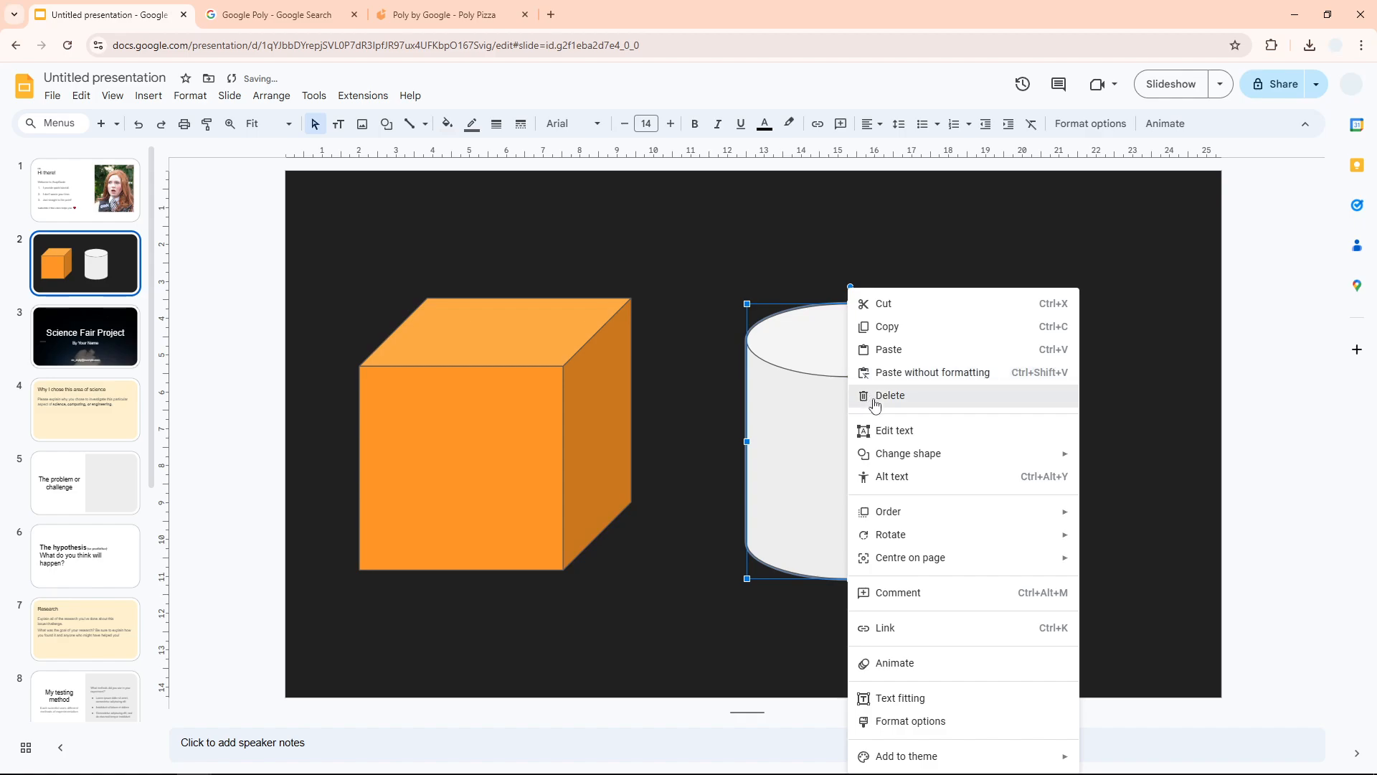
click(889, 396)
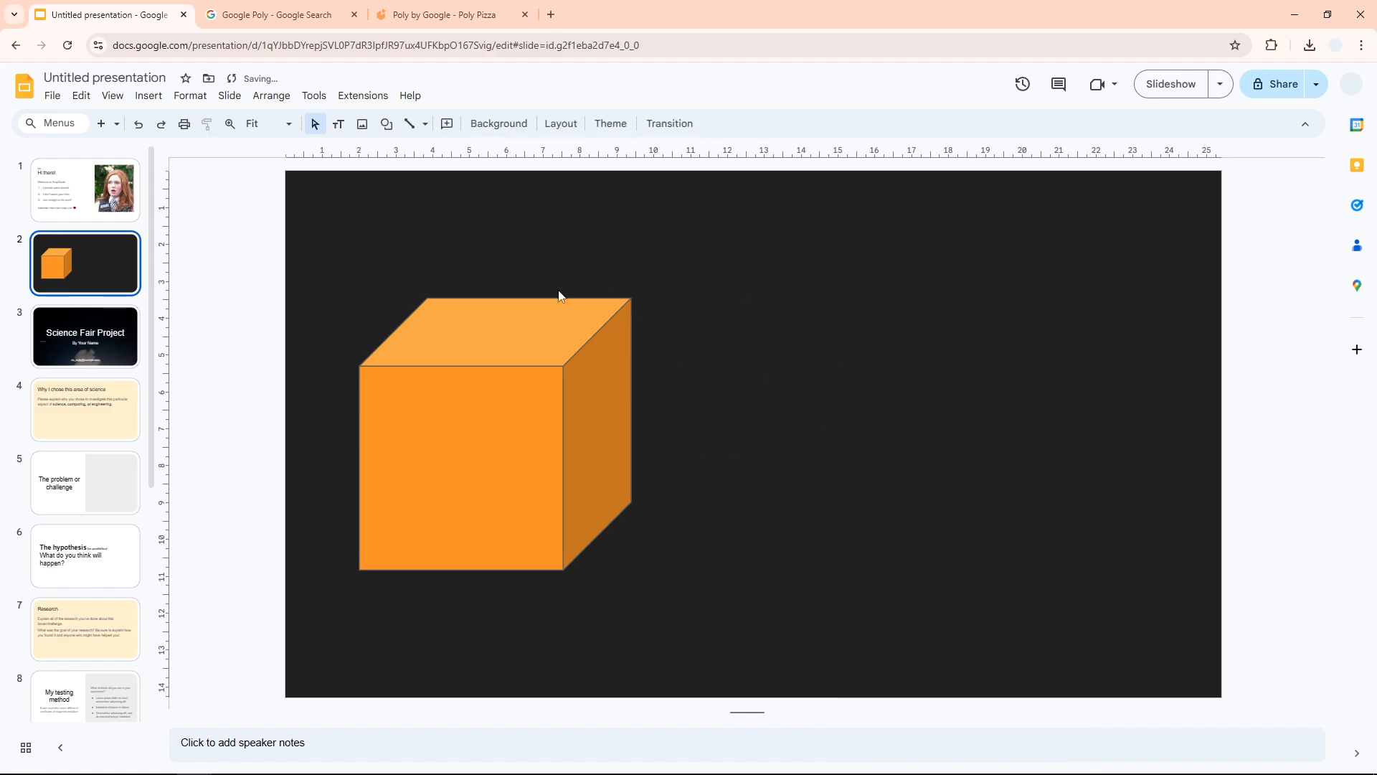
mouse_move(508, 284)
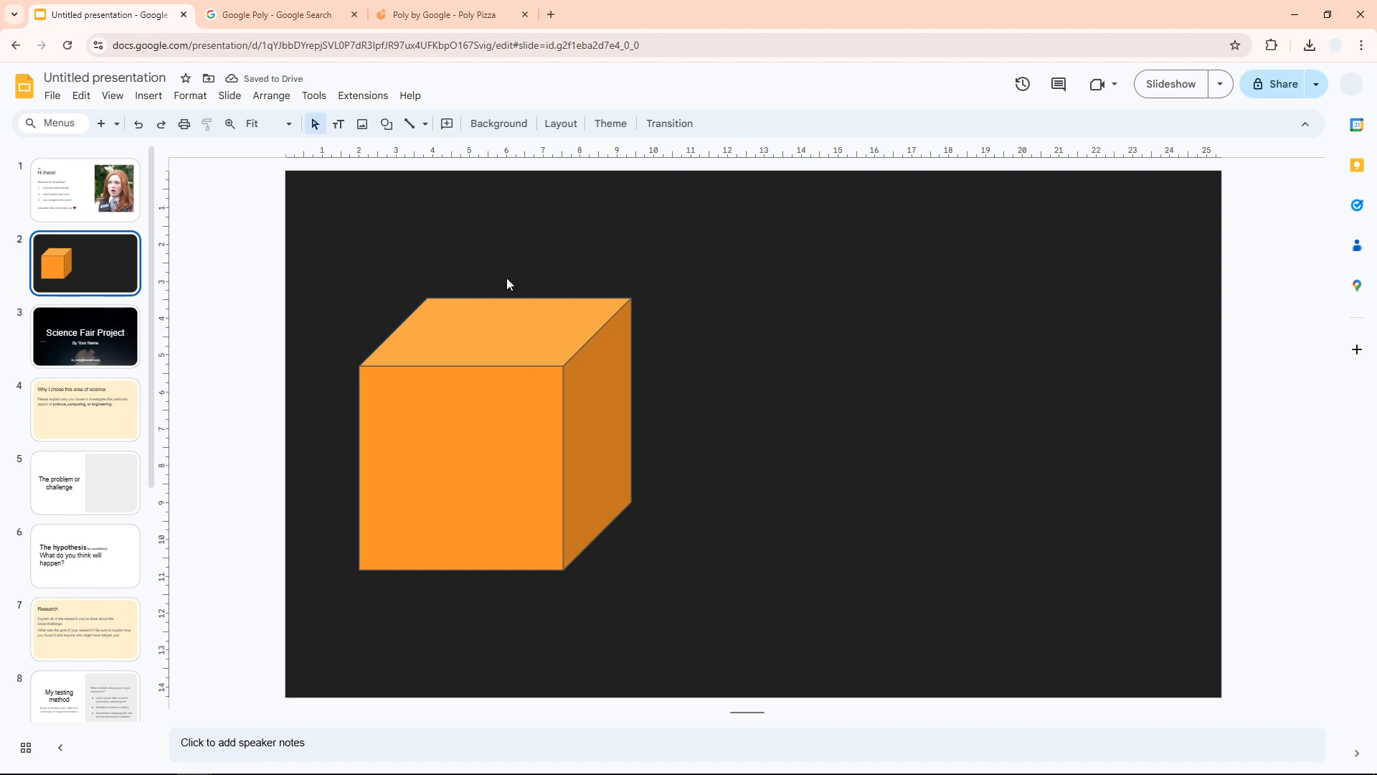
- Switch to the browser tab showing the 'Google Poly' search results
click(276, 14)
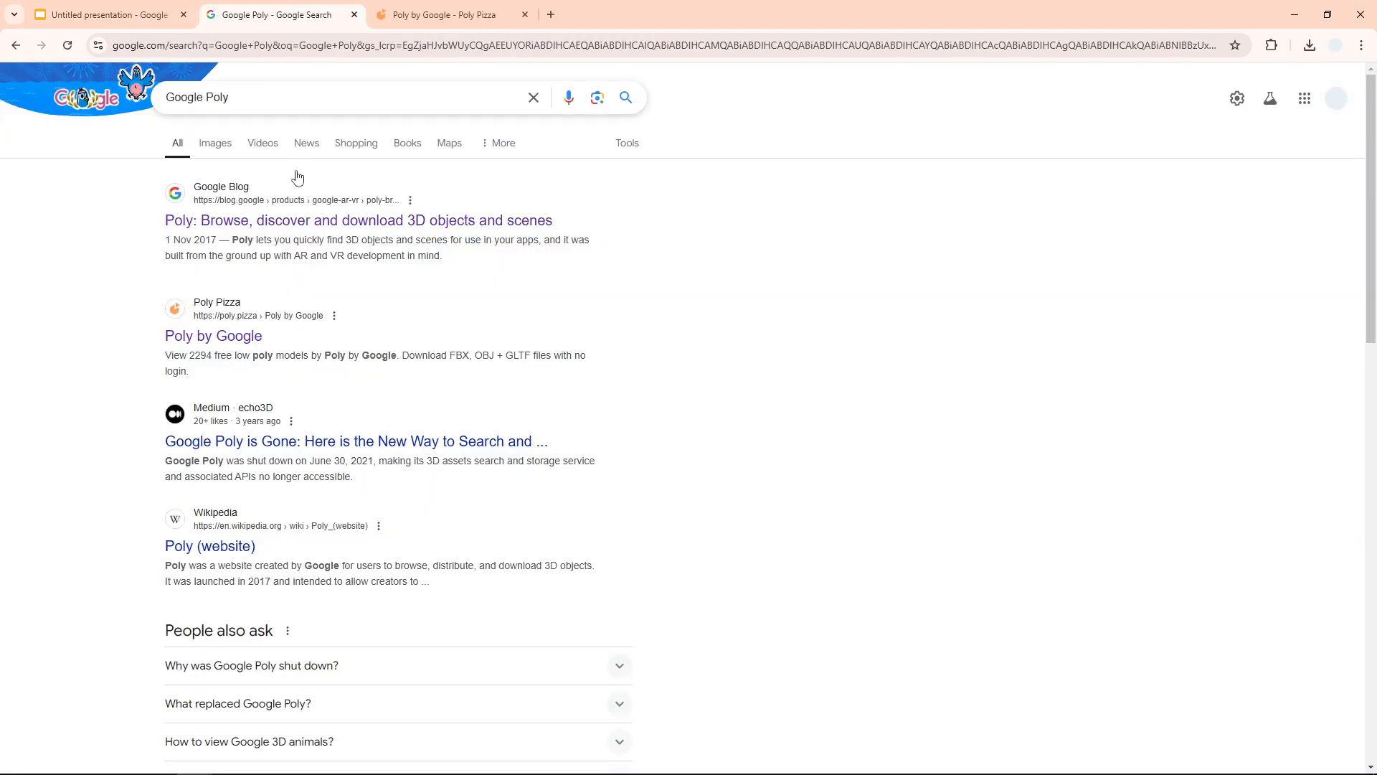
mouse_move(283, 129)
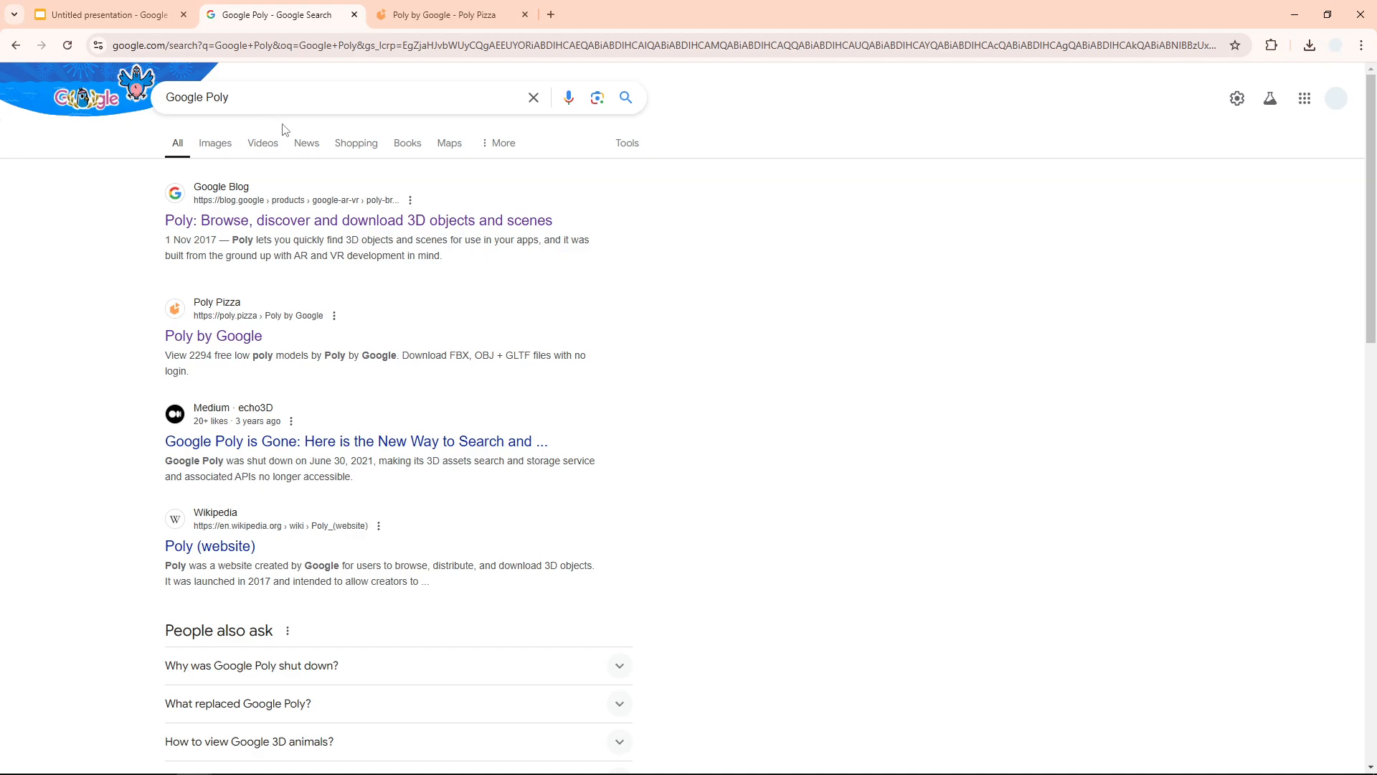
mouse_move(326, 173)
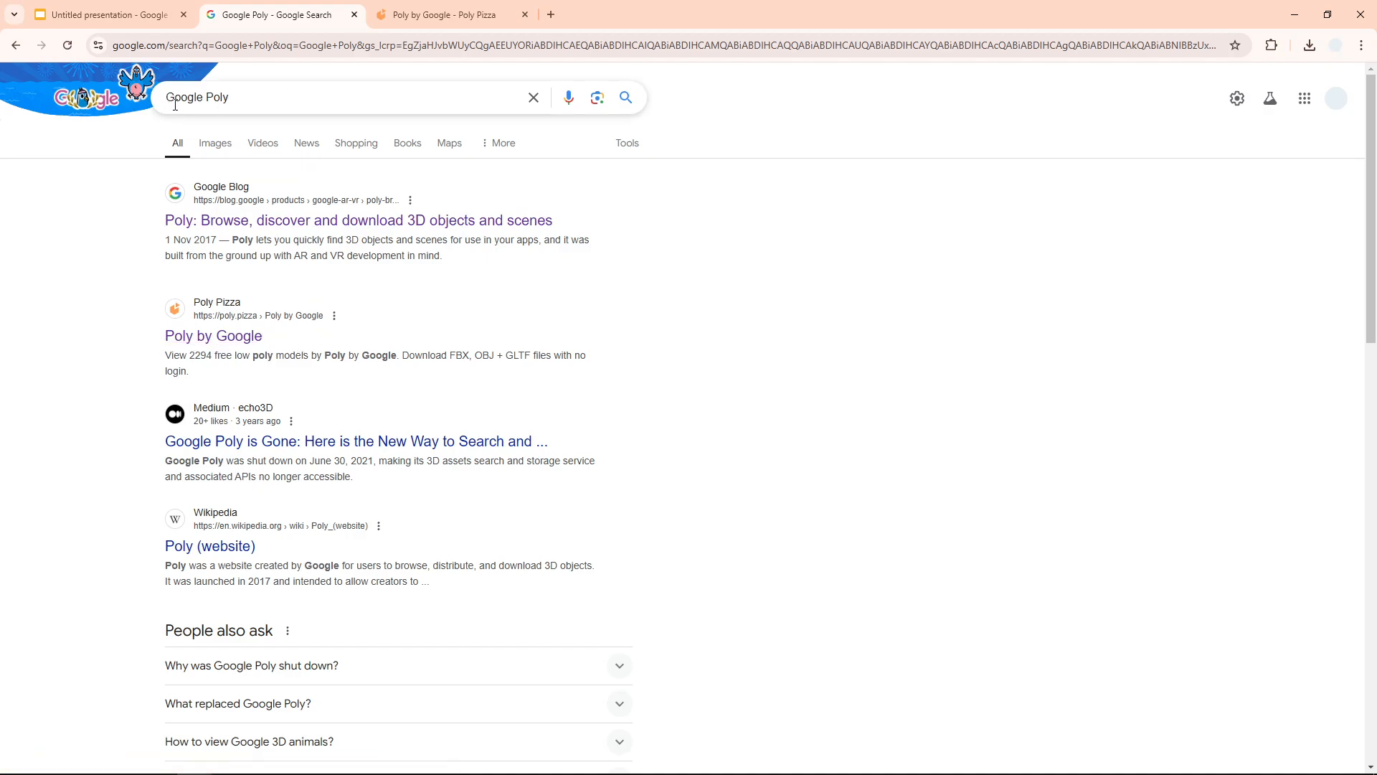
mouse_move(214, 335)
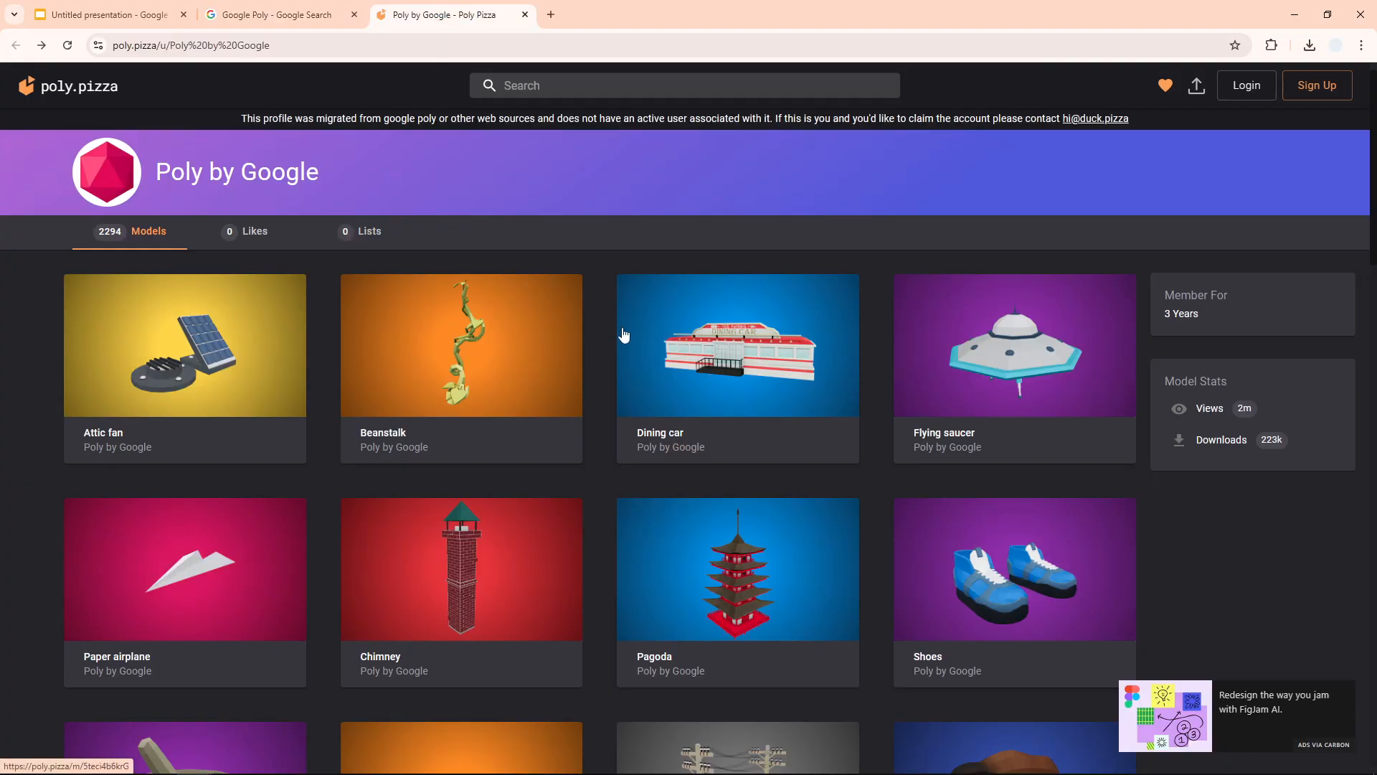
mouse_move(686, 350)
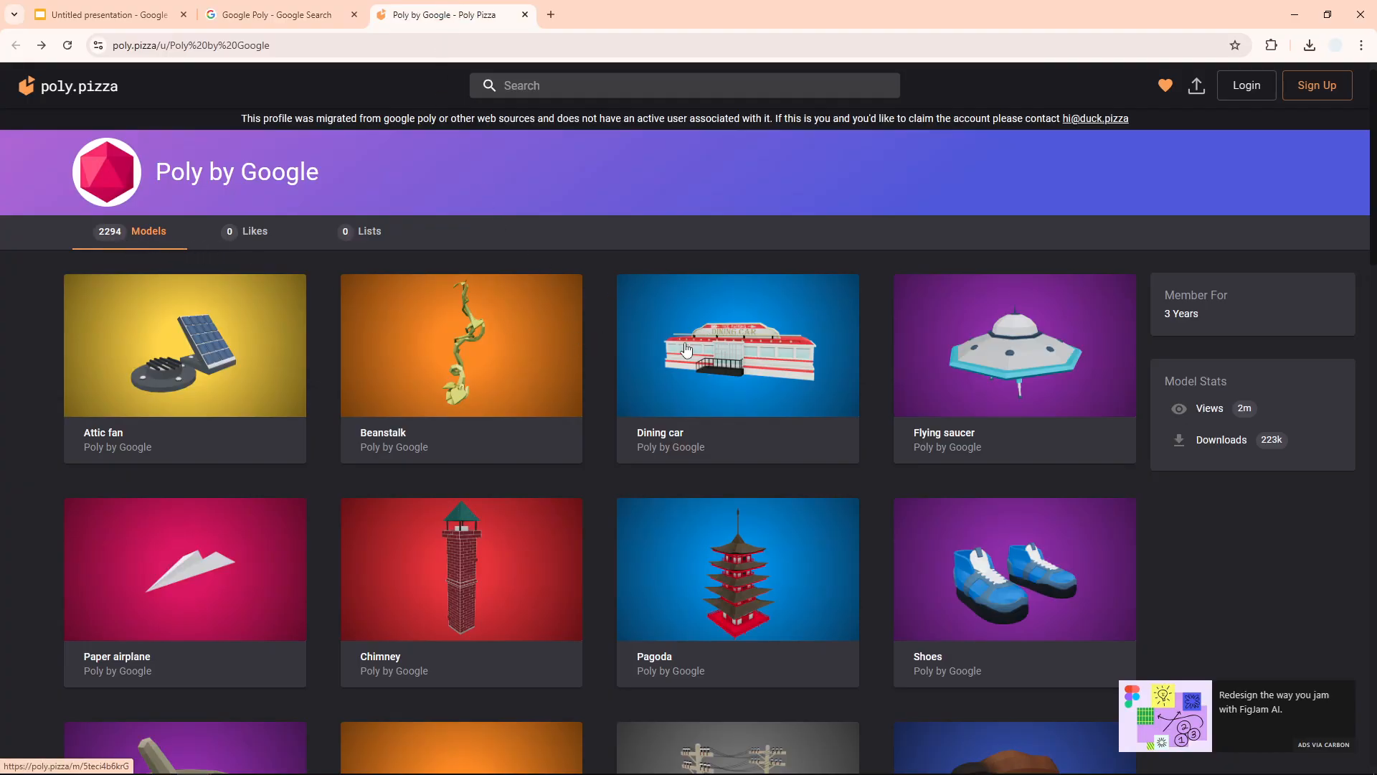
- Scroll down the Poly by Google models grid to reach the Pagoda thumbnail
scroll(down, 3)
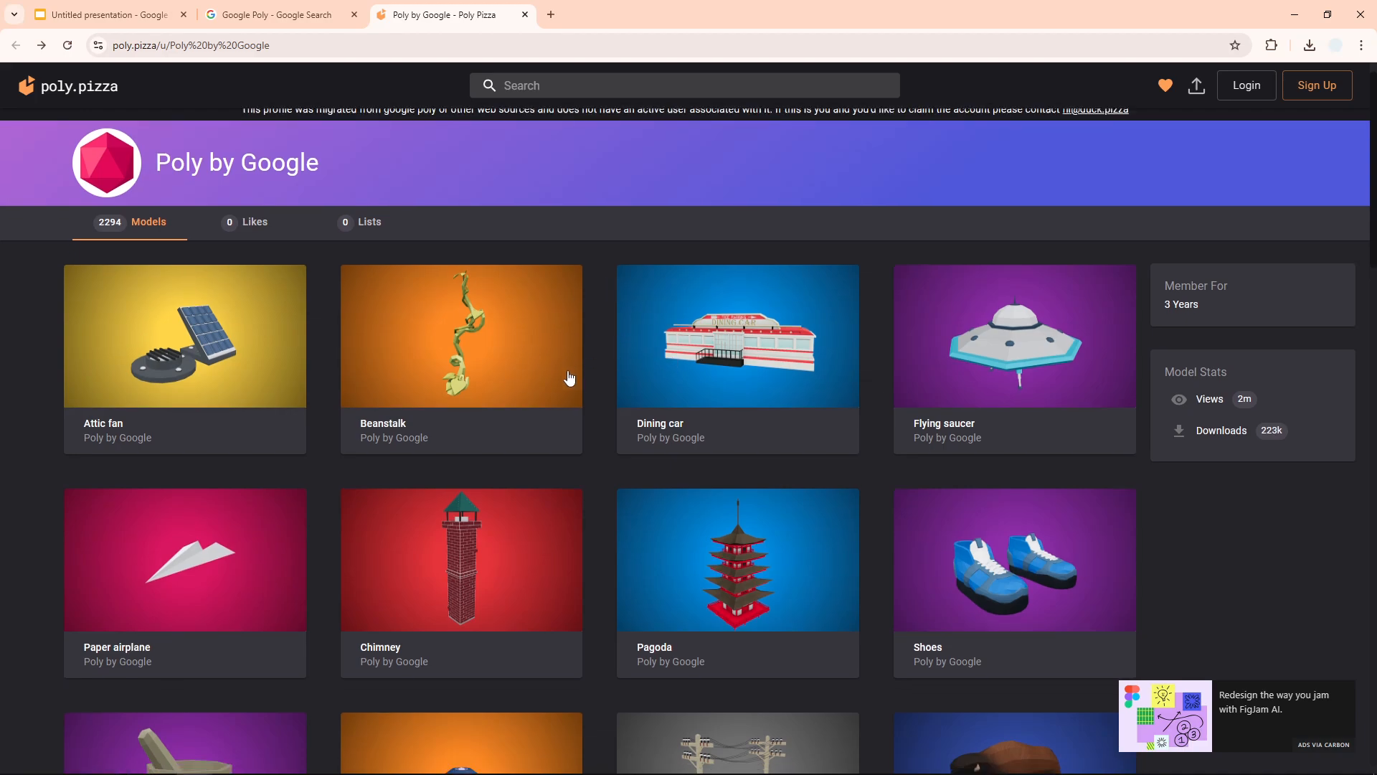
scroll(down, 3)
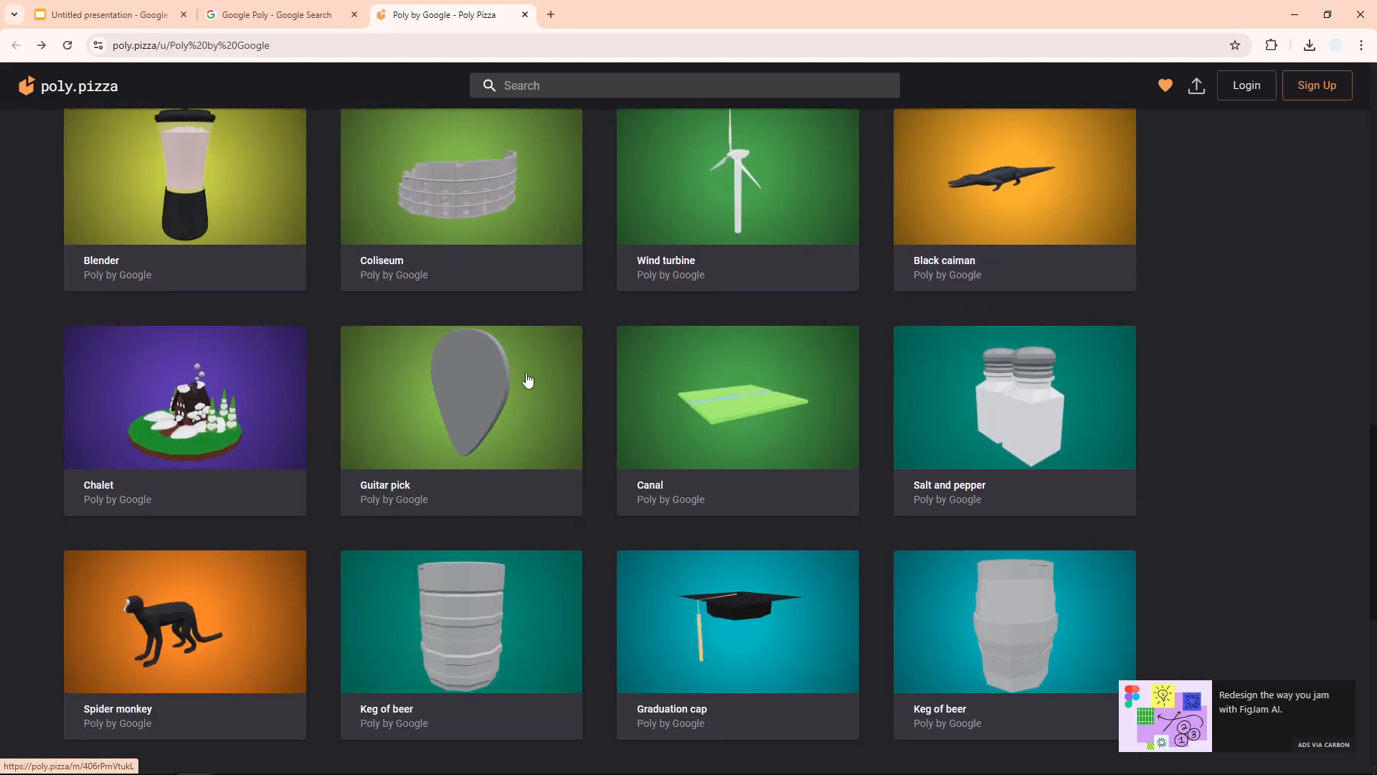
scroll(down, 3)
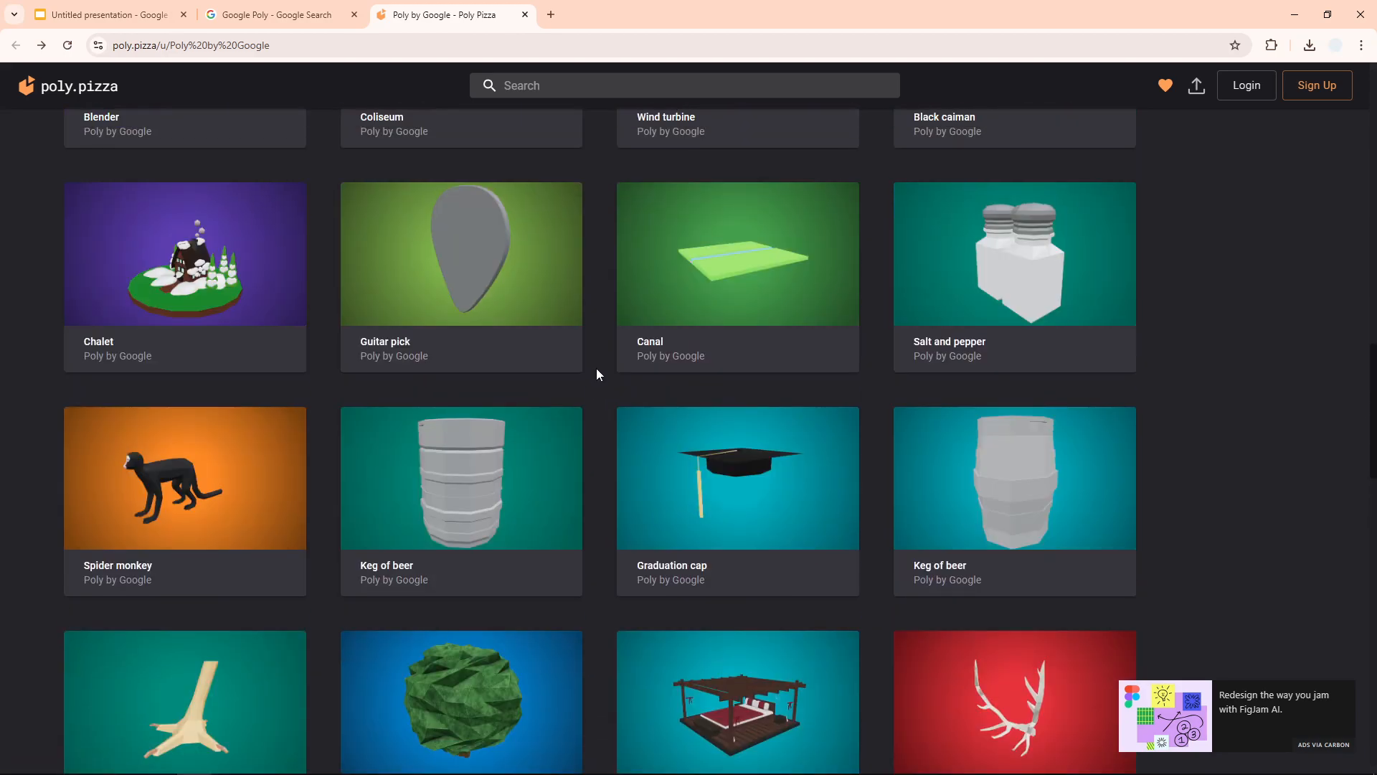
scroll(down, 3)
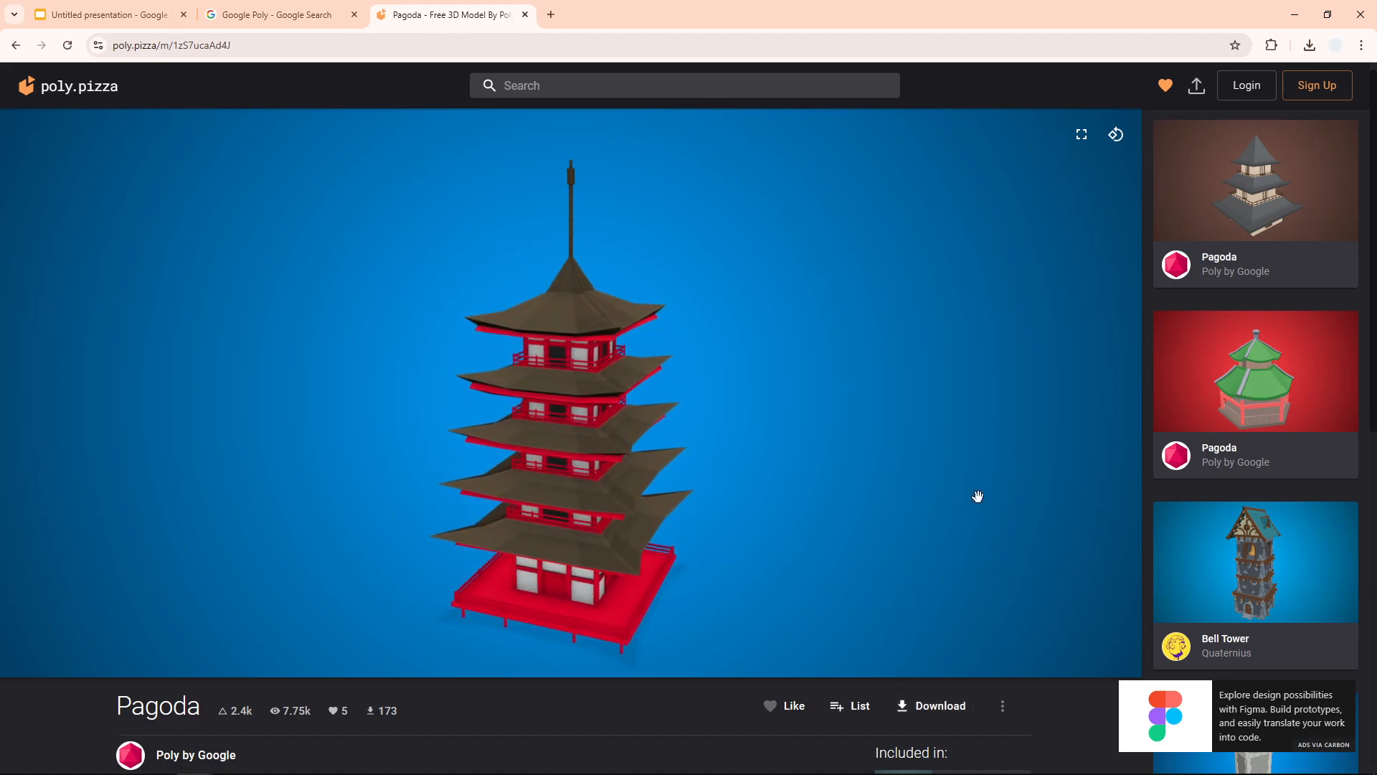
- Orbit the pagoda to a slightly raised three-quarter angle and bring up its more-options menu
drag(977, 495, 617, 322)
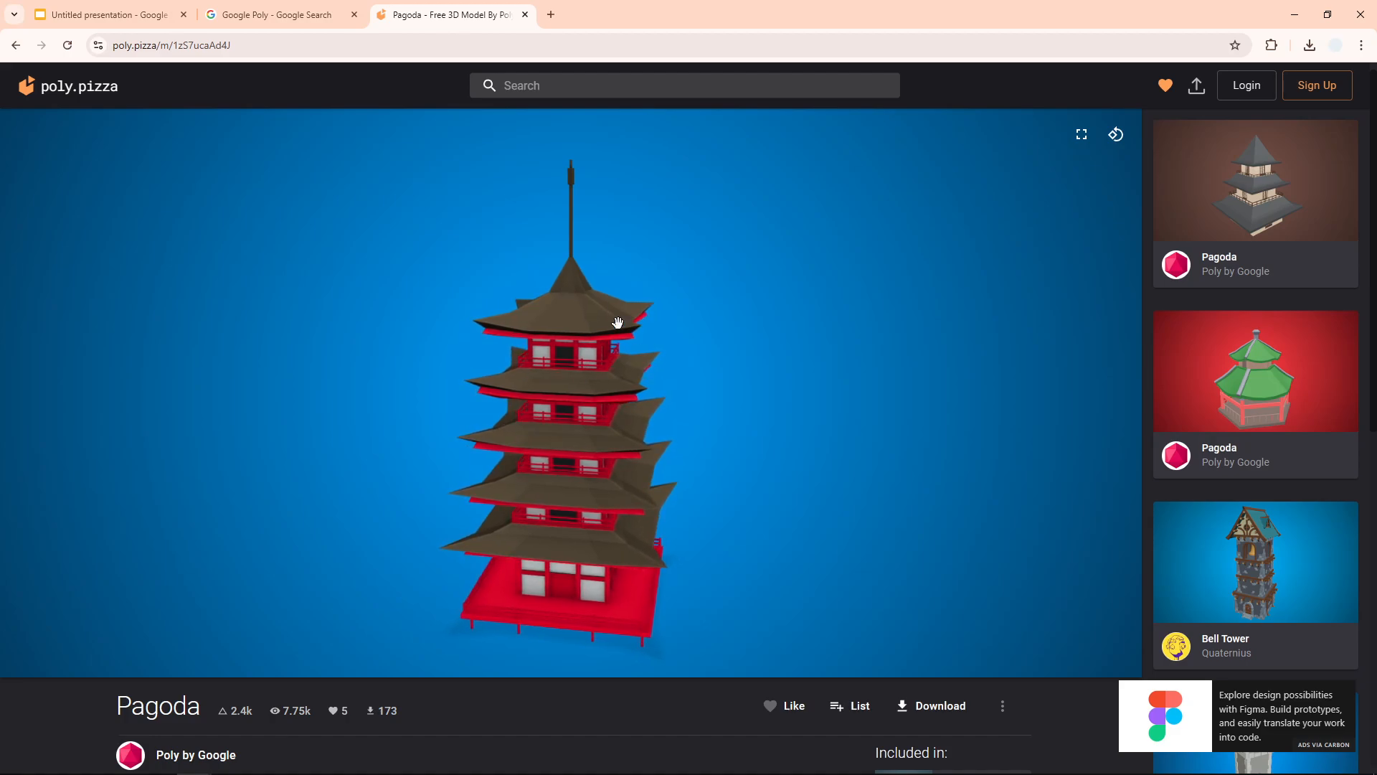
drag(617, 321, 614, 439)
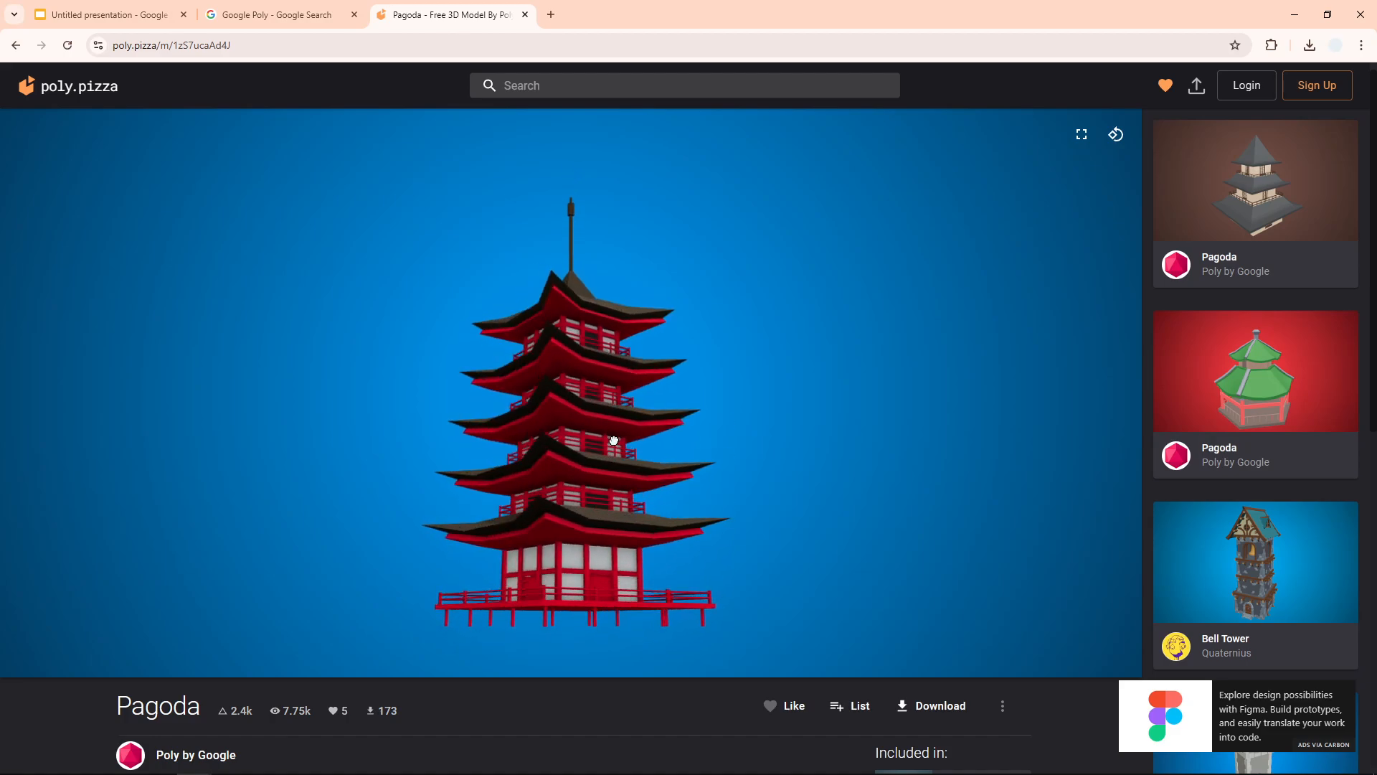
drag(615, 439, 582, 475)
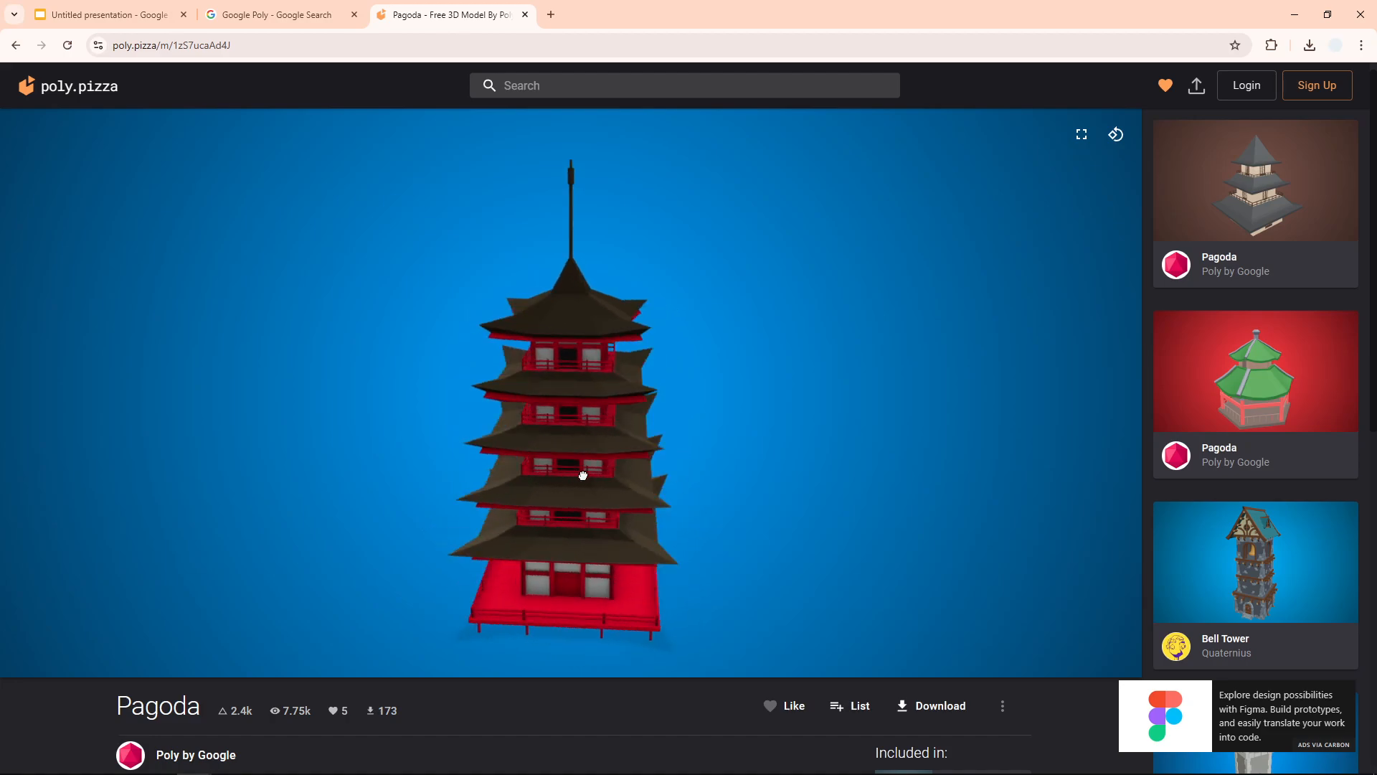
drag(582, 475, 554, 440)
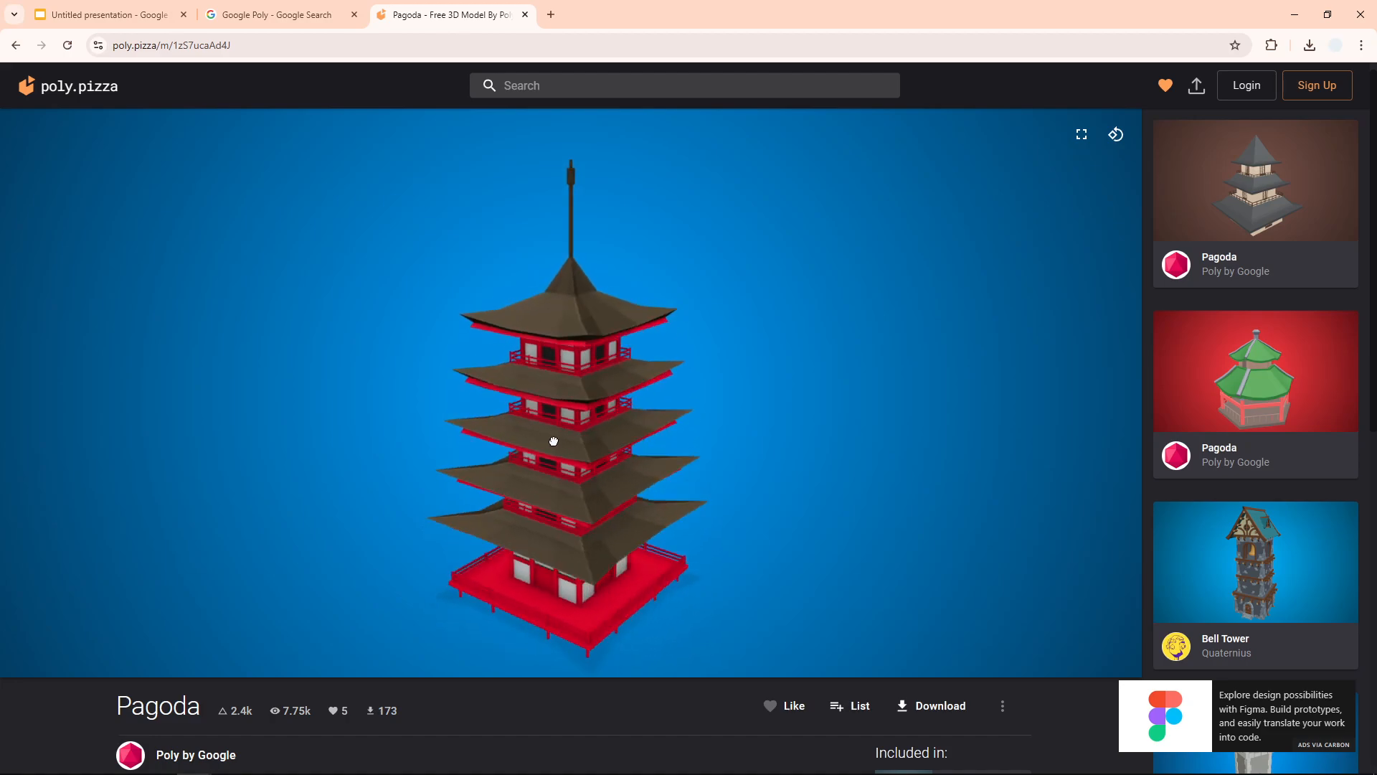
drag(554, 440, 581, 439)
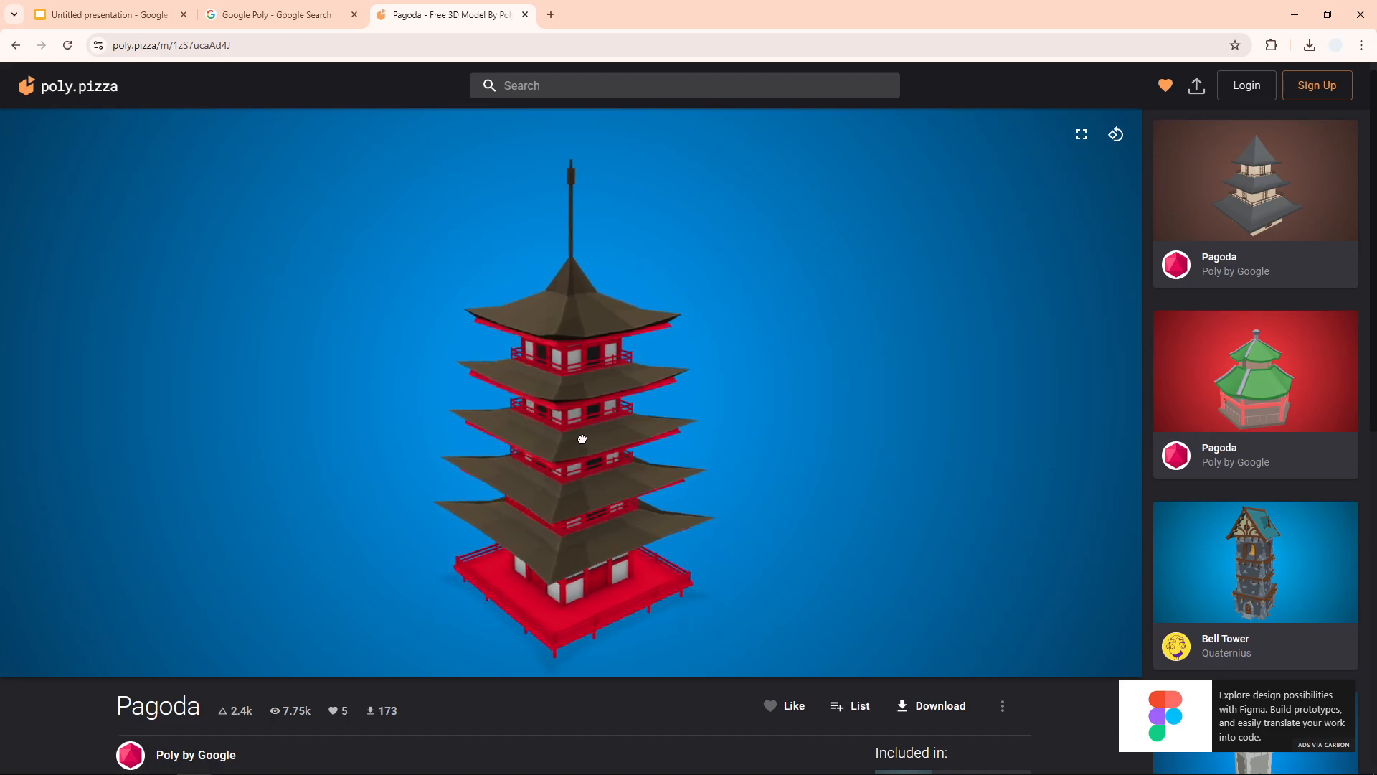
drag(582, 439, 577, 436)
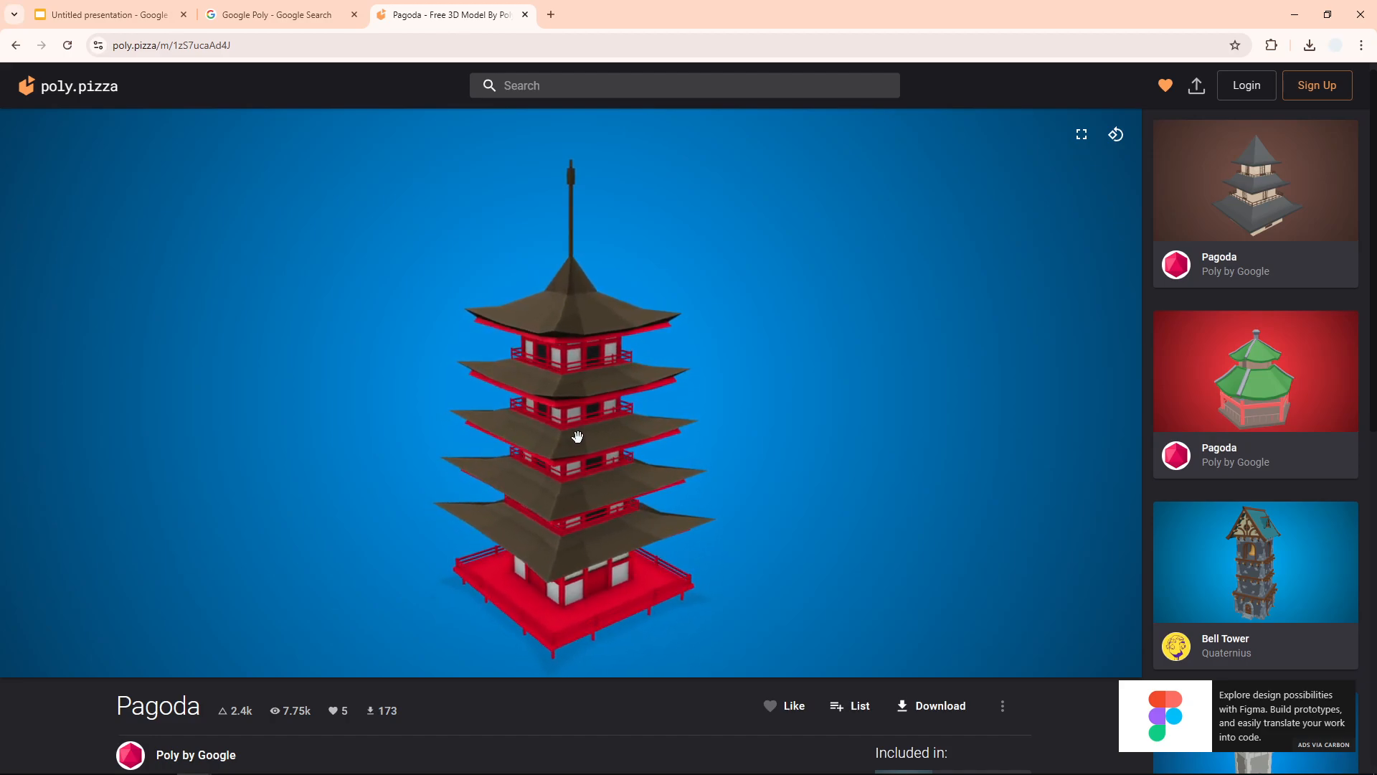
click(1003, 706)
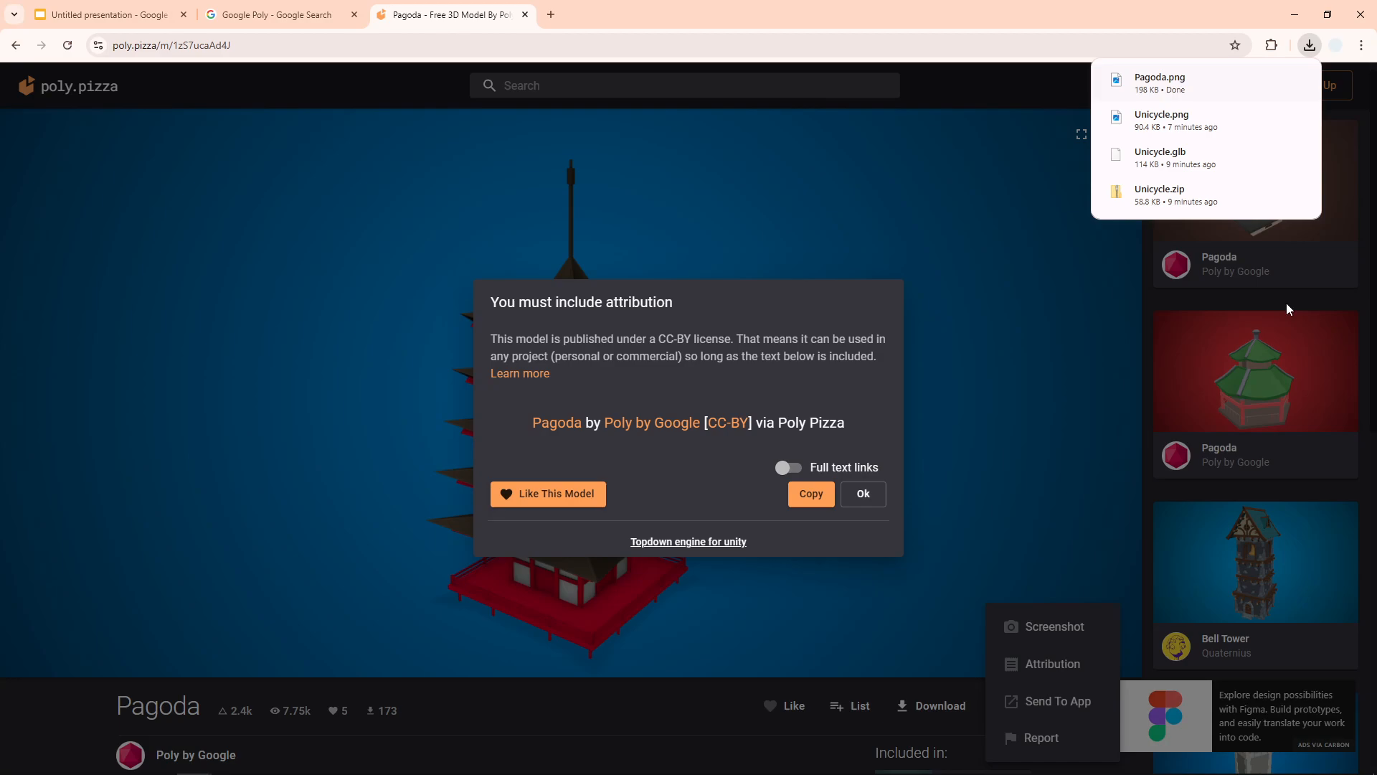
- Return to the Google Slides tab after Pagoda.png downloads
click(105, 15)
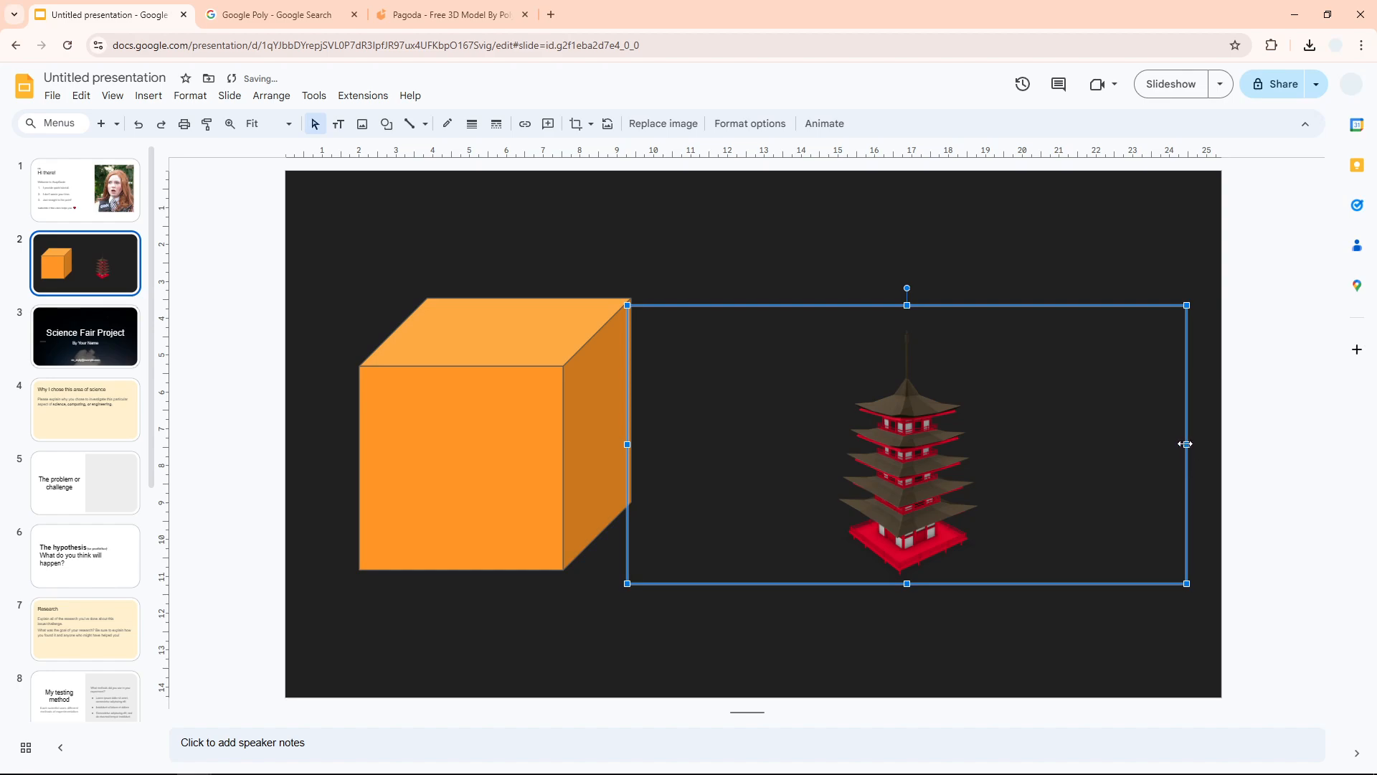
- Nudge the pagoda image toward the cube, dismiss Poly Pizza's attribution notice, and line the image up beside the cube
drag(627, 443, 563, 443)
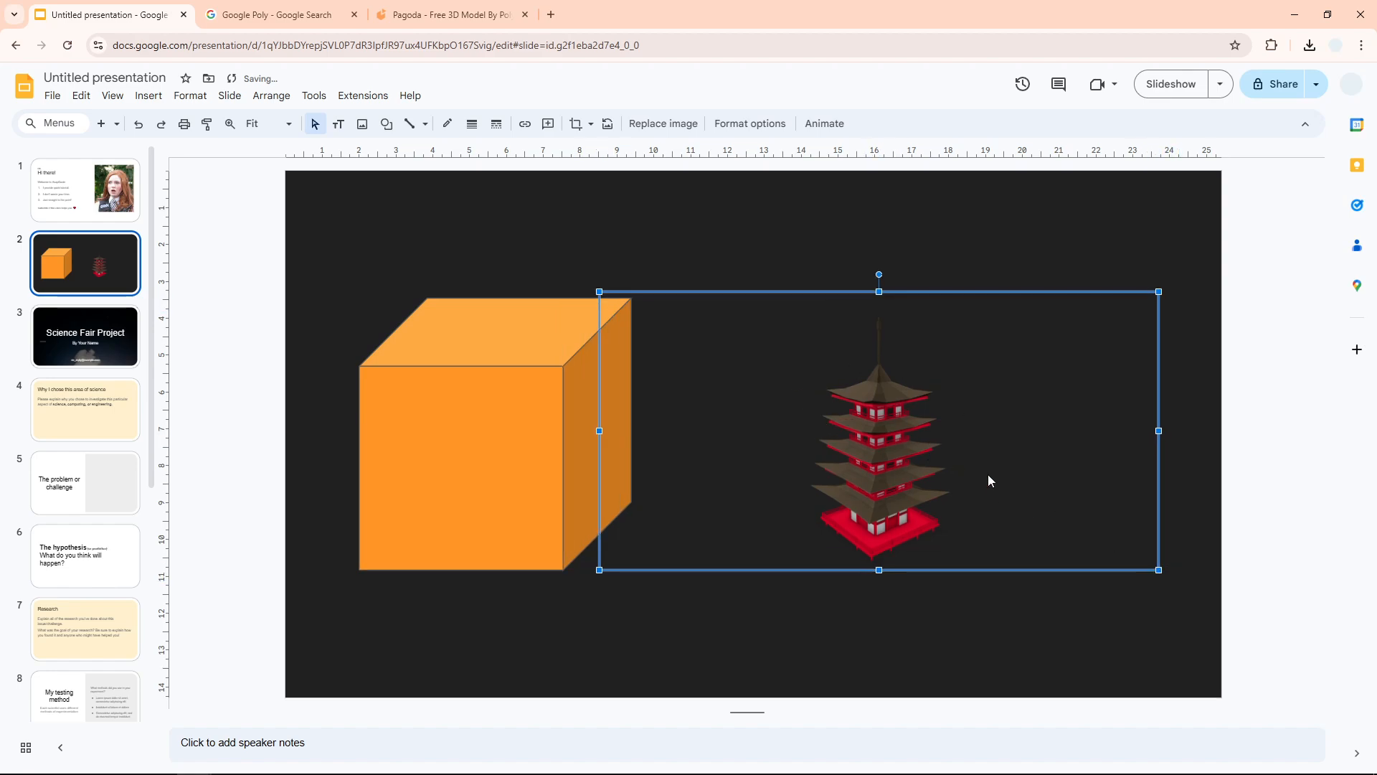
click(447, 14)
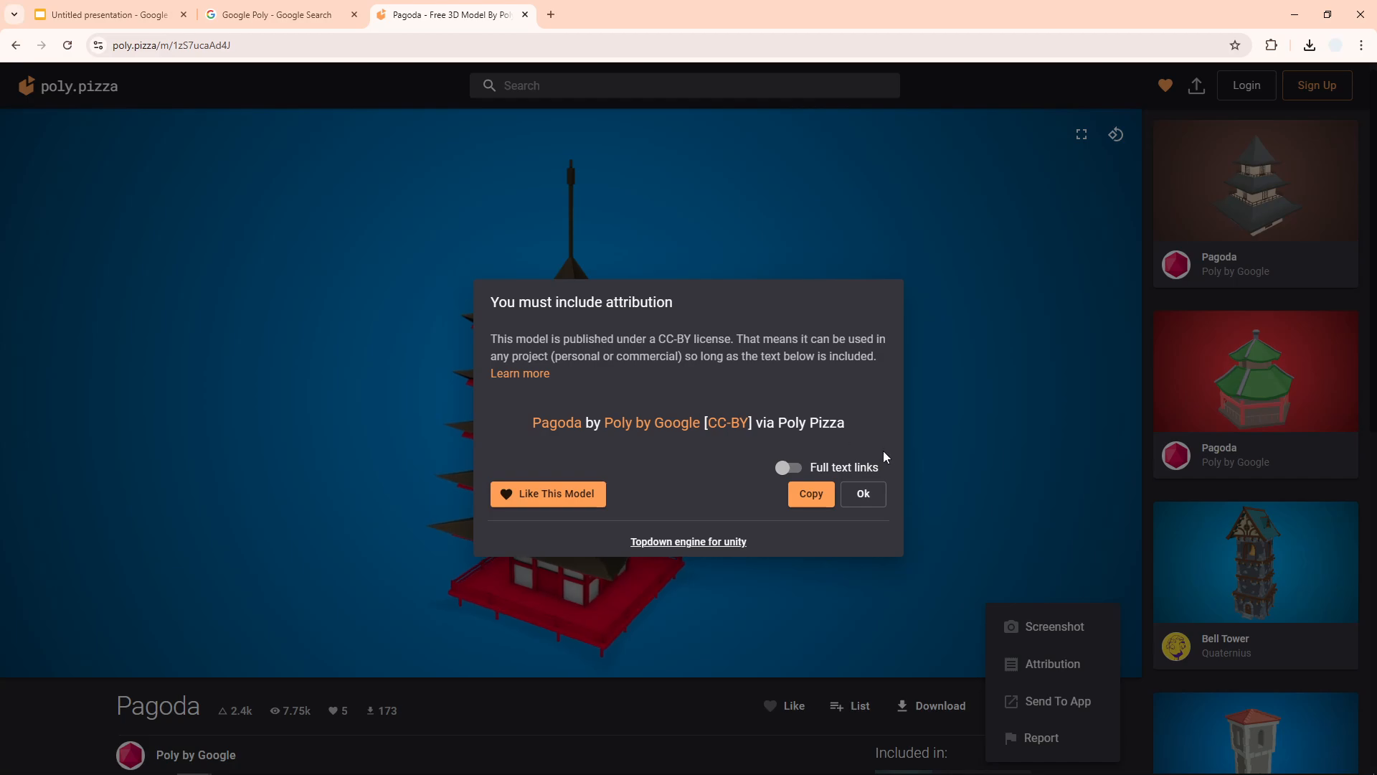
click(862, 494)
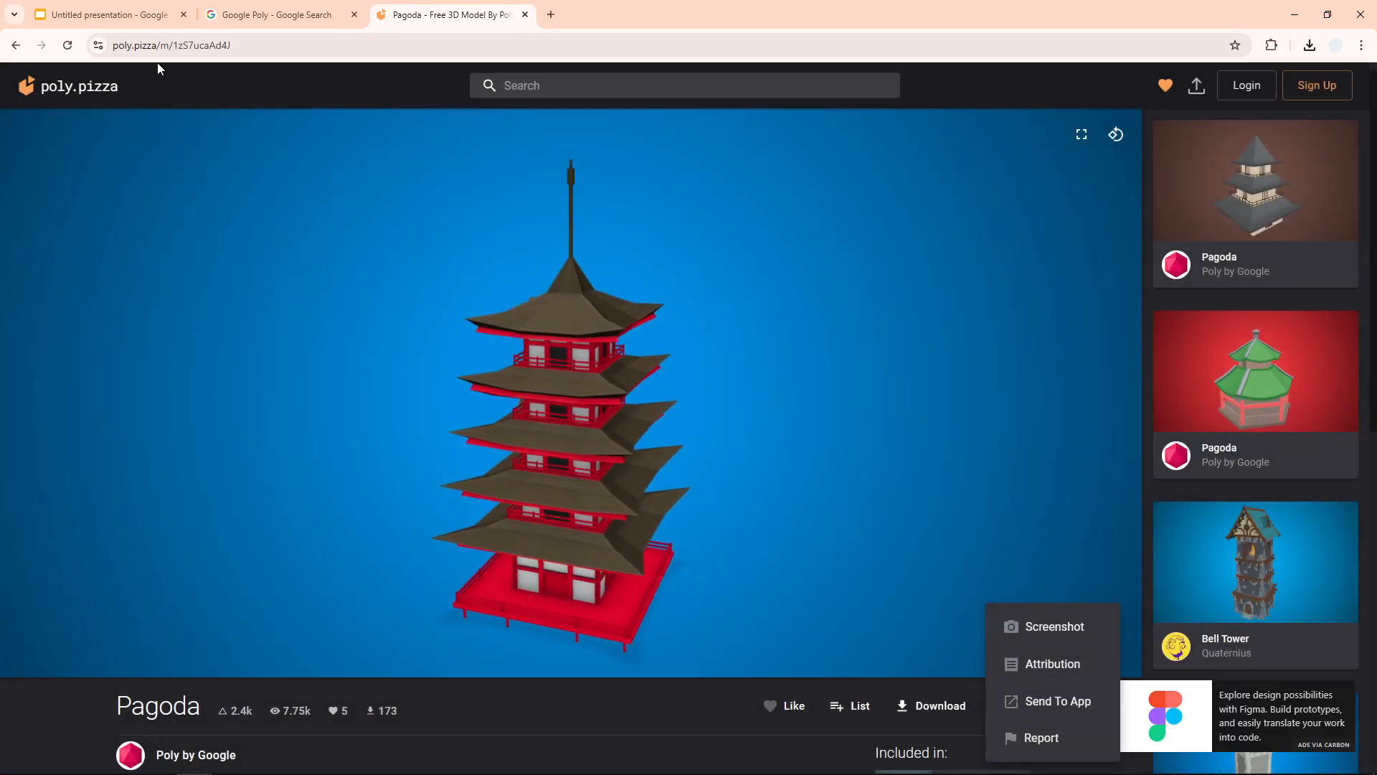
click(104, 14)
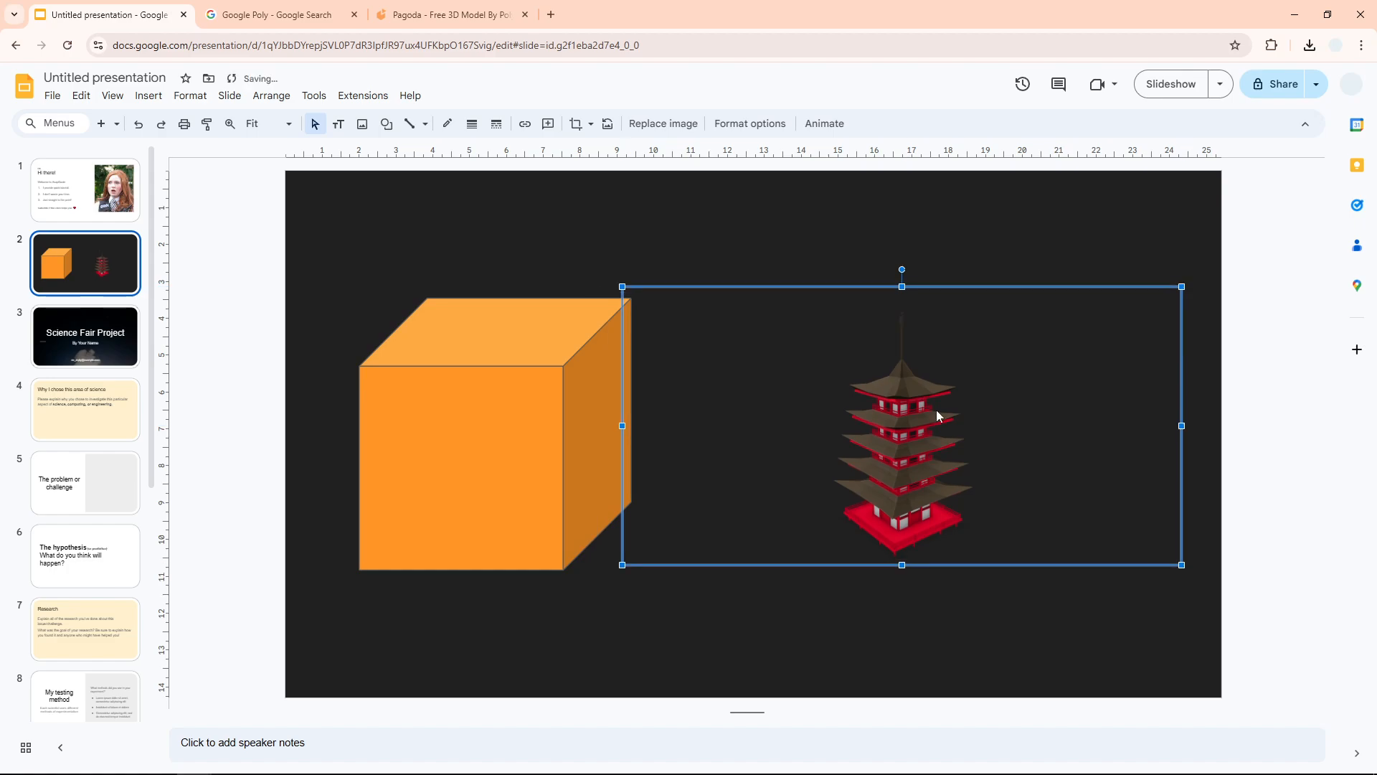
drag(1181, 565, 1202, 571)
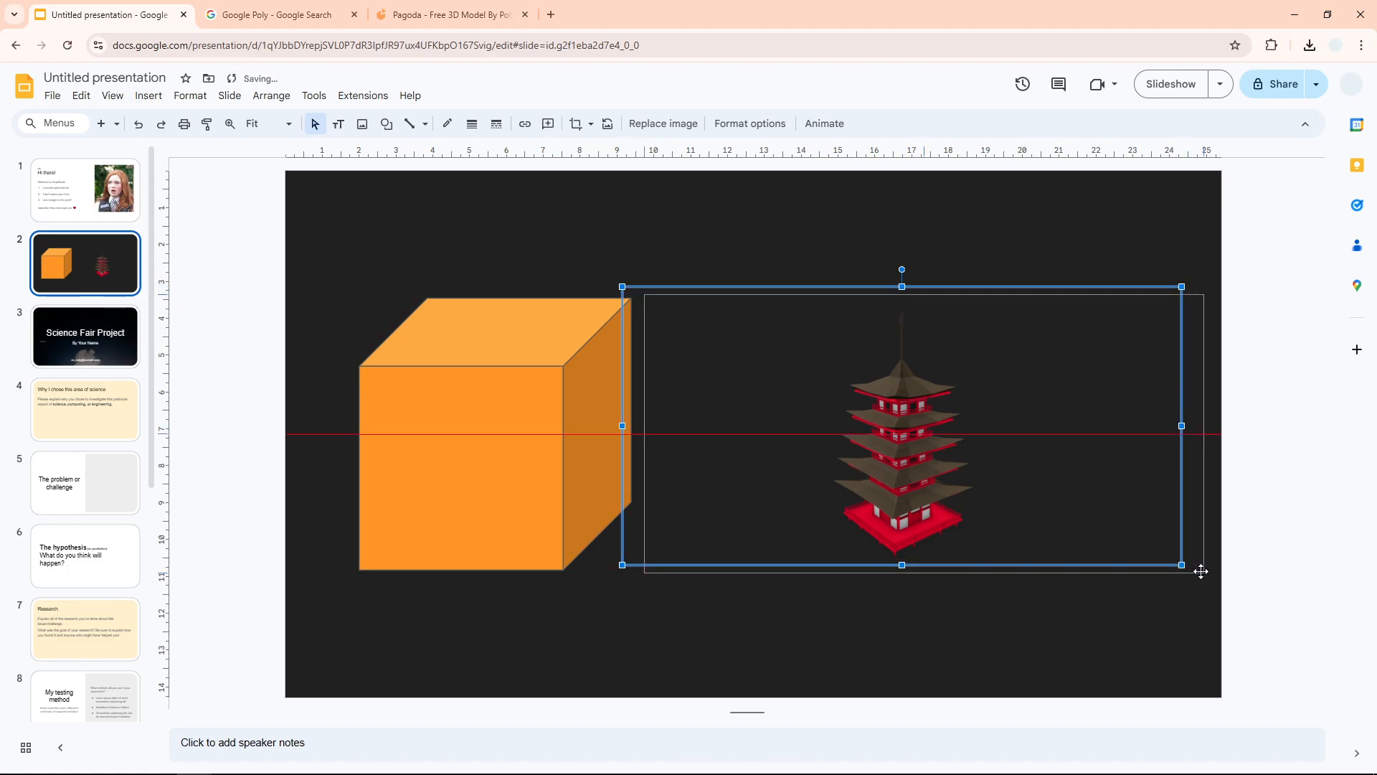